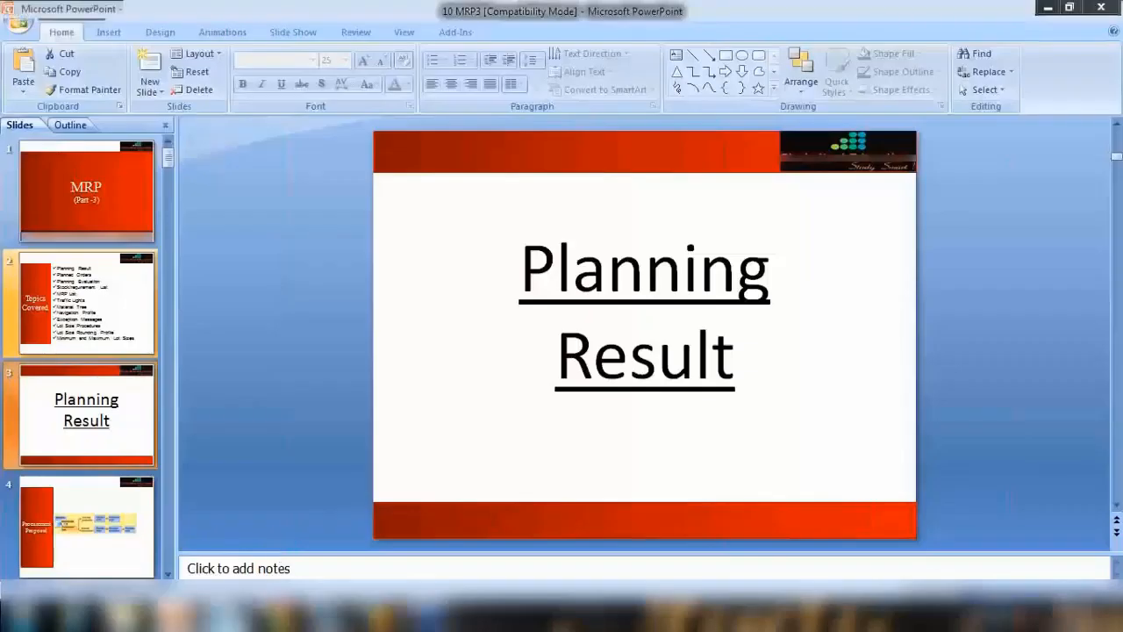
Step: Type the MRP heading with topics 'Set up for MRP Run' and 'How to run MRP?'
{"action": "type", "text": "M"}
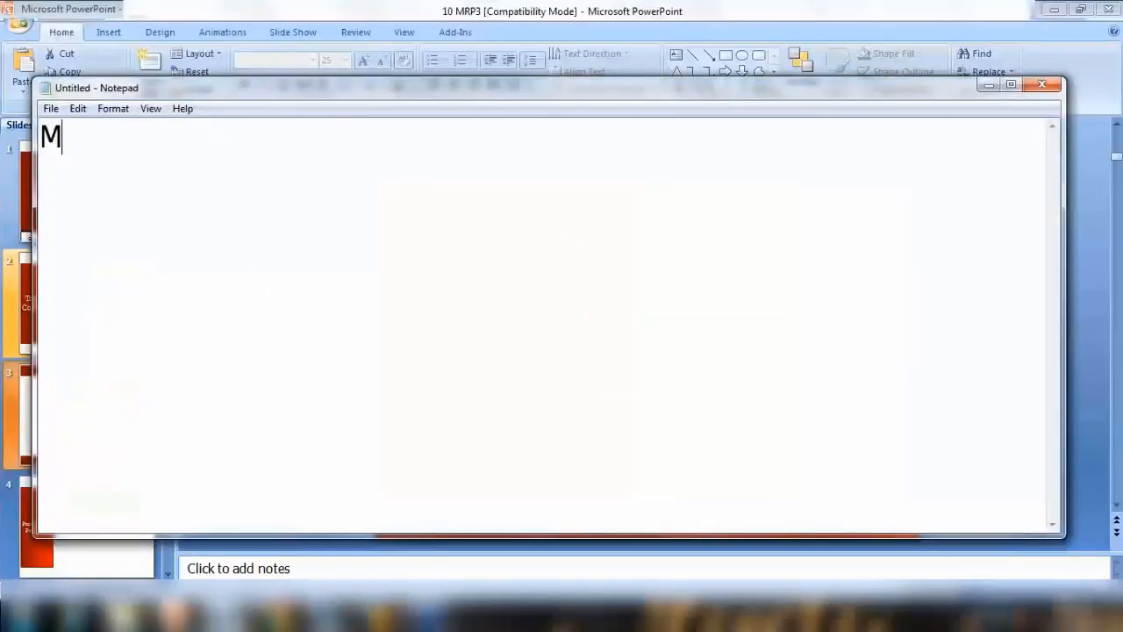
{"action": "type", "text": "RP"}
{"action": "type", "text": "1."}
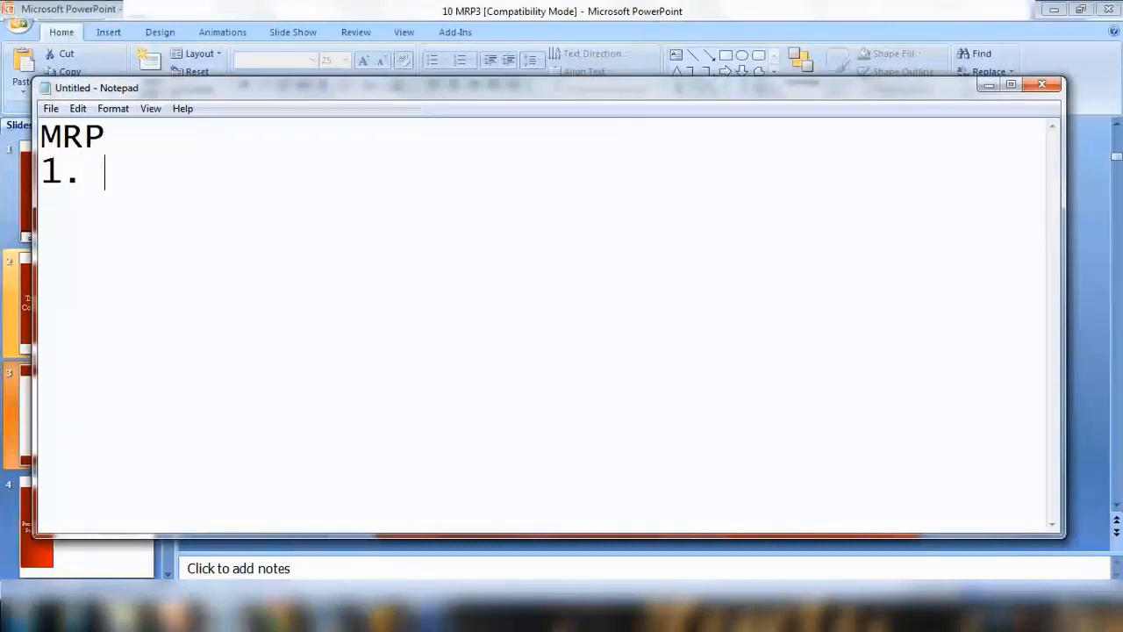
{"action": "type", "text": "Set"}
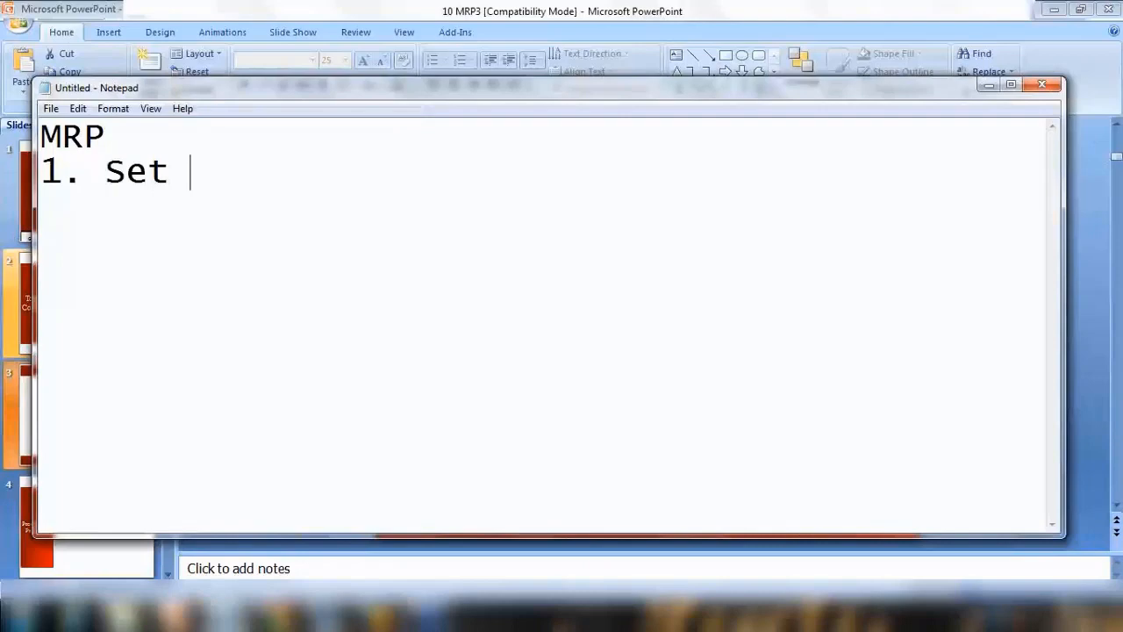
{"action": "type", "text": "up for M"}
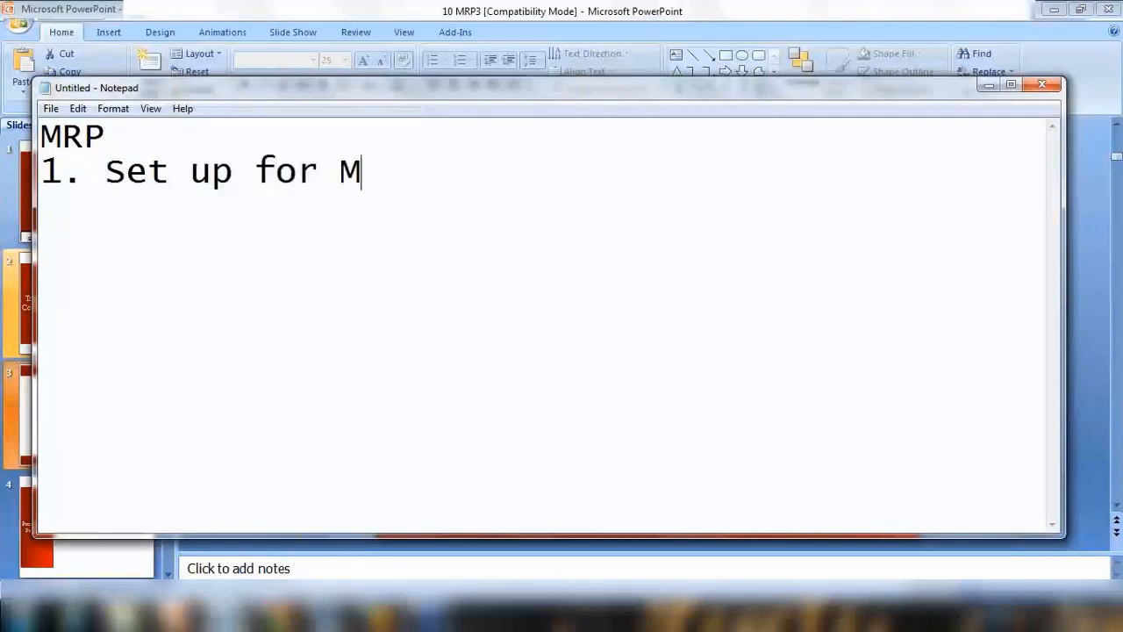
{"action": "type", "text": "RP Run"}
{"action": "type", "text": "2."}
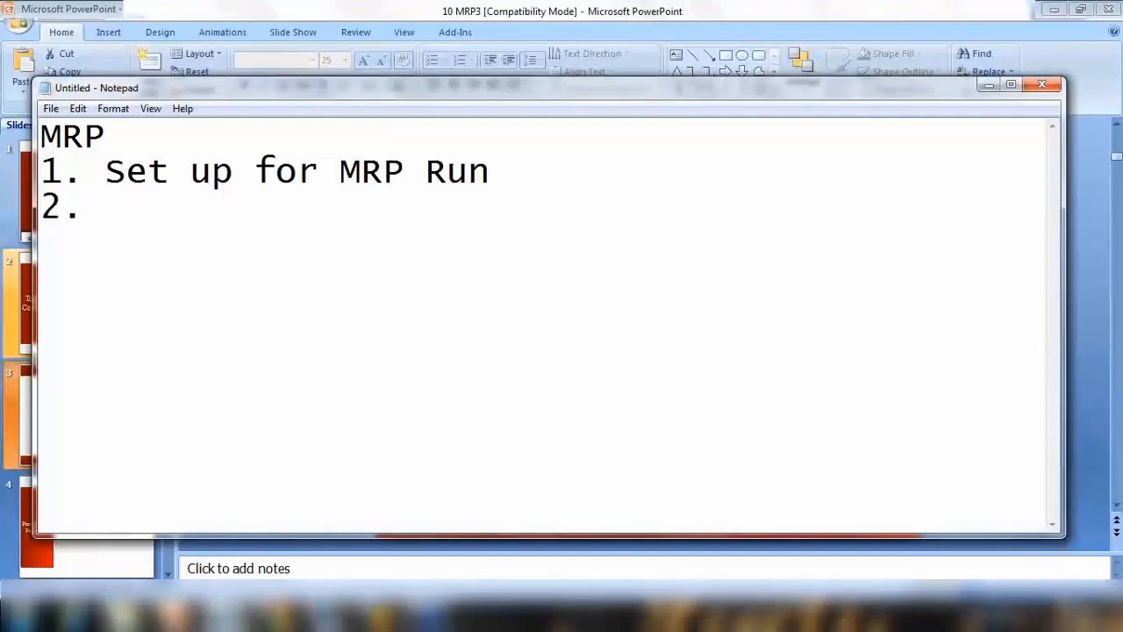
{"action": "type", "text": "How to"}
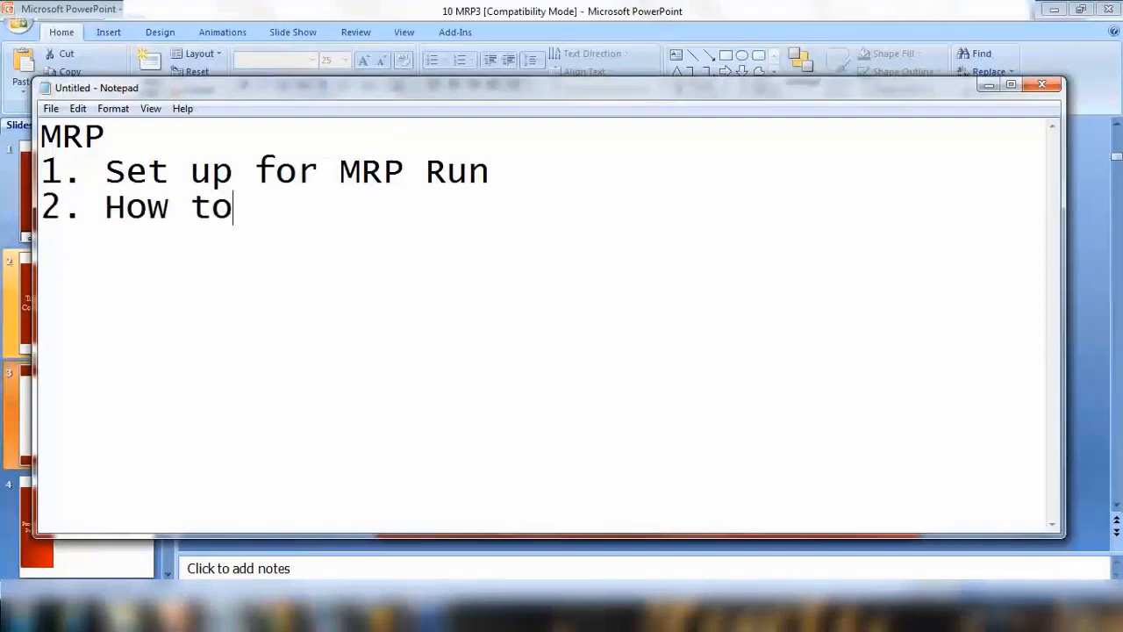
{"action": "type", "text": "run"}
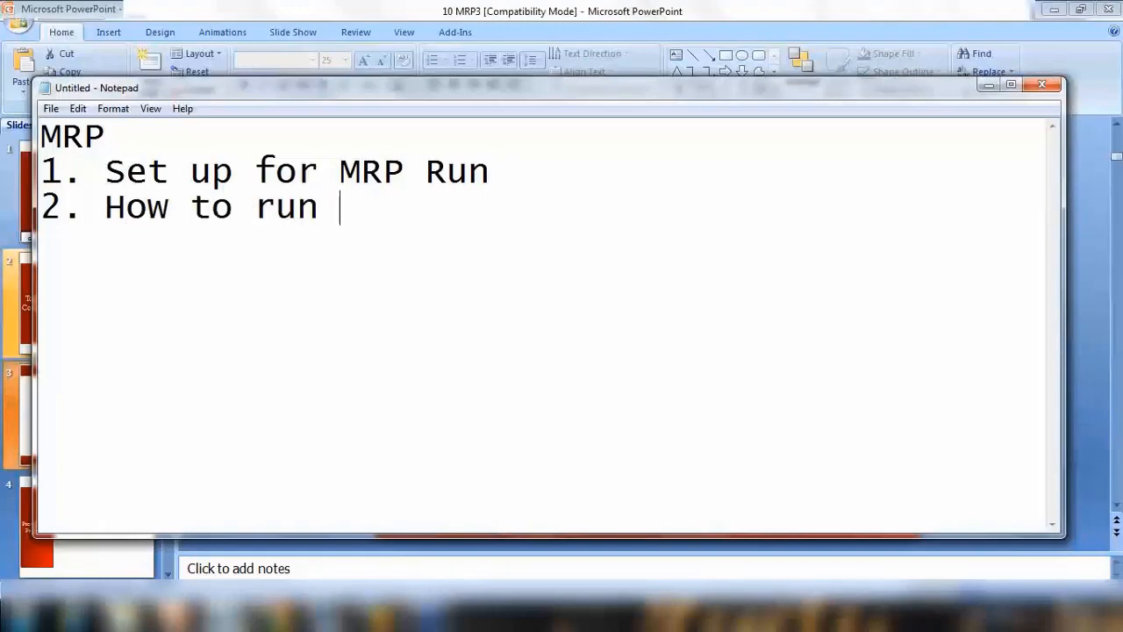
{"action": "type", "text": "MRP?"}
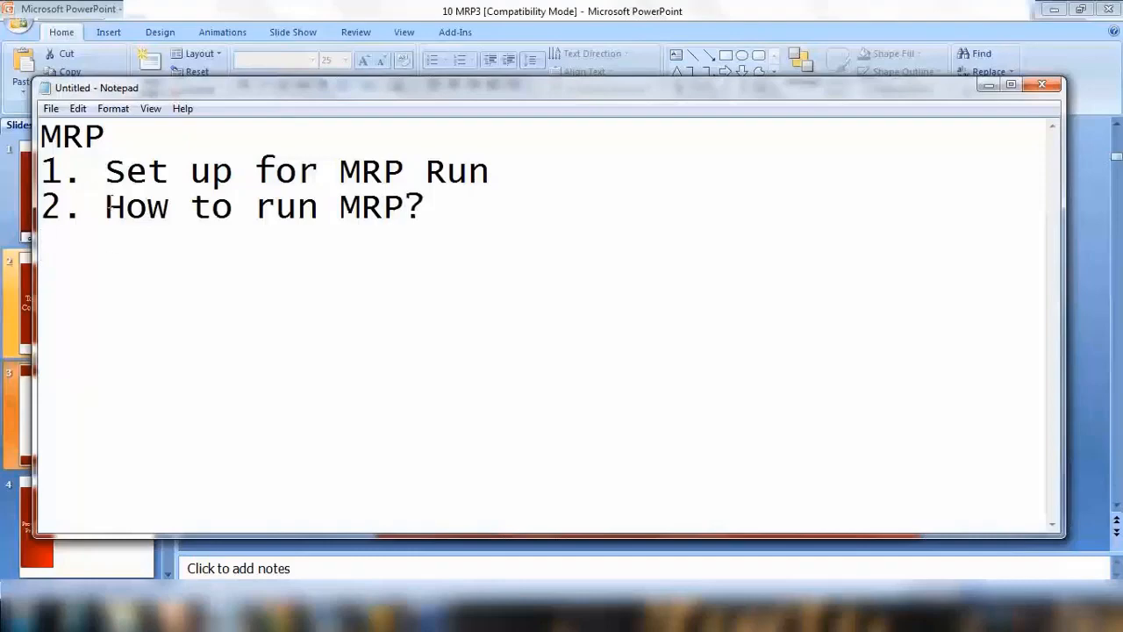
Step: Highlight the first two topics, then add 'Planning Result' and 'Planning Evaluation'
{"action": "left_click_drag", "start_coordinate": [104, 171], "coordinate": [336, 171]}
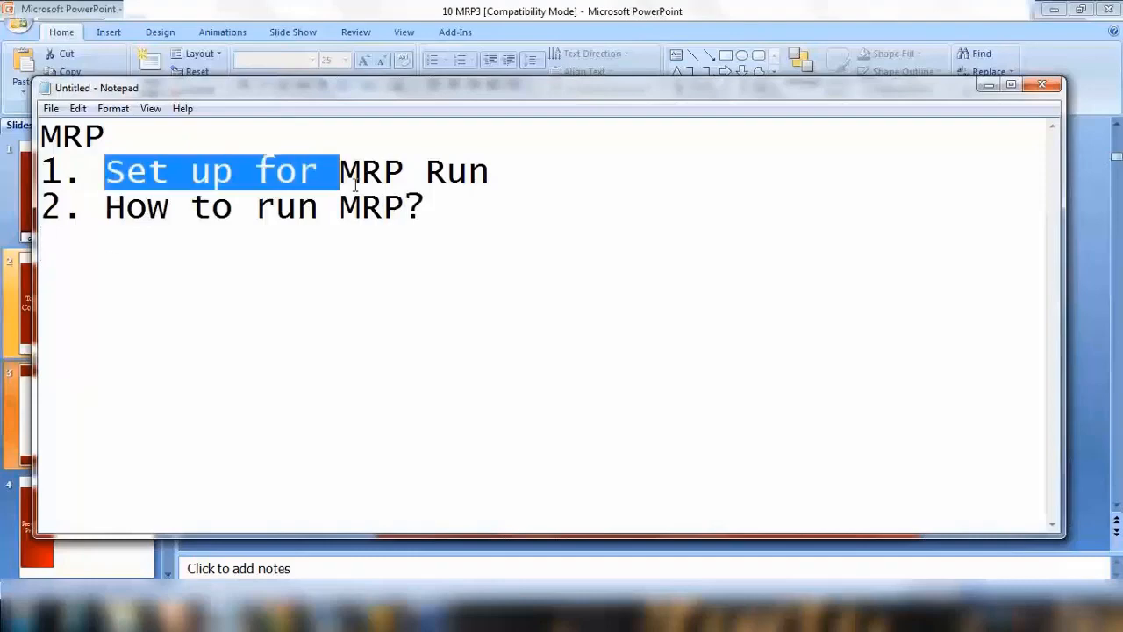
{"action": "left_click_drag", "start_coordinate": [338, 171], "coordinate": [448, 171]}
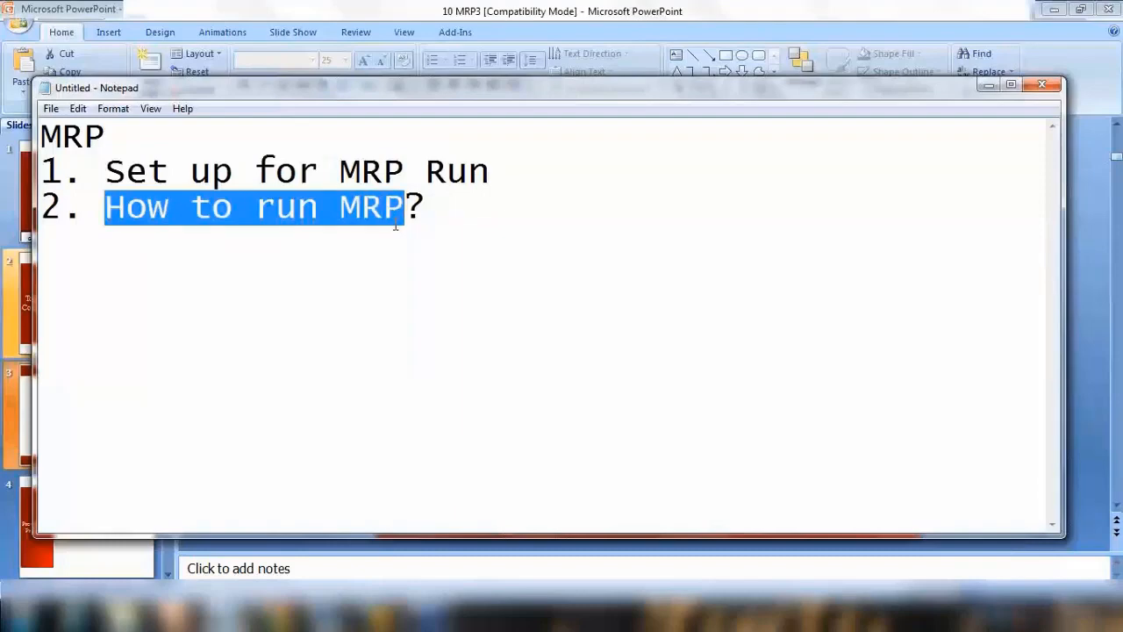
{"action": "left_click", "coordinate": [477, 207]}
{"action": "type", "text": "3."}
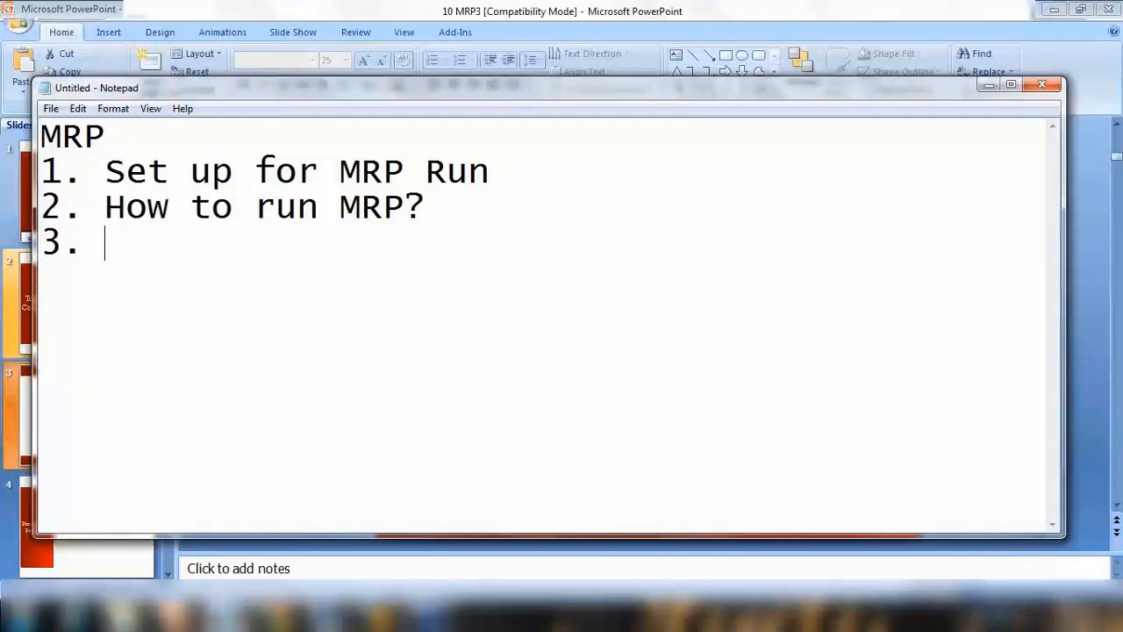
{"action": "type", "text": "Plan"}
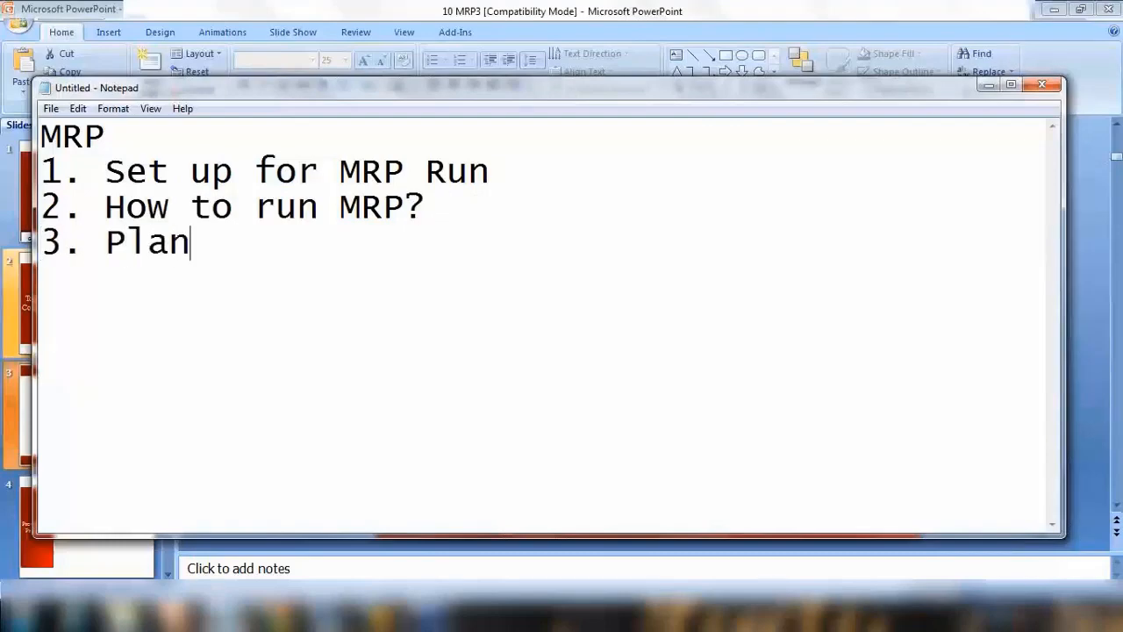
{"action": "type", "text": "ning Result"}
{"action": "type", "text": "4."}
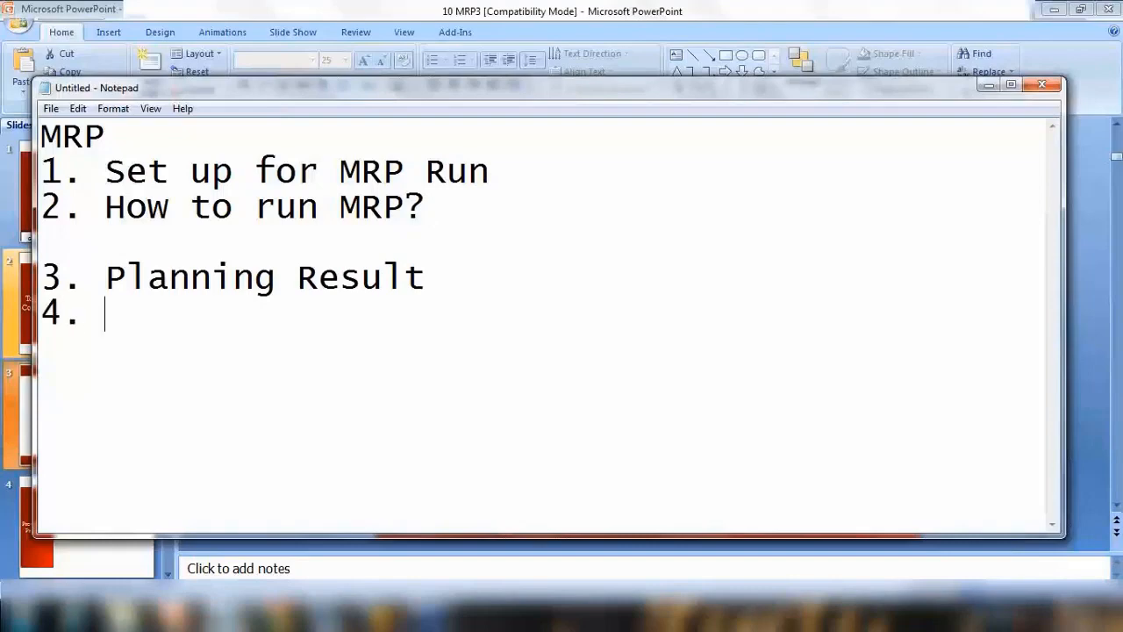
{"action": "type", "text": "Planning"}
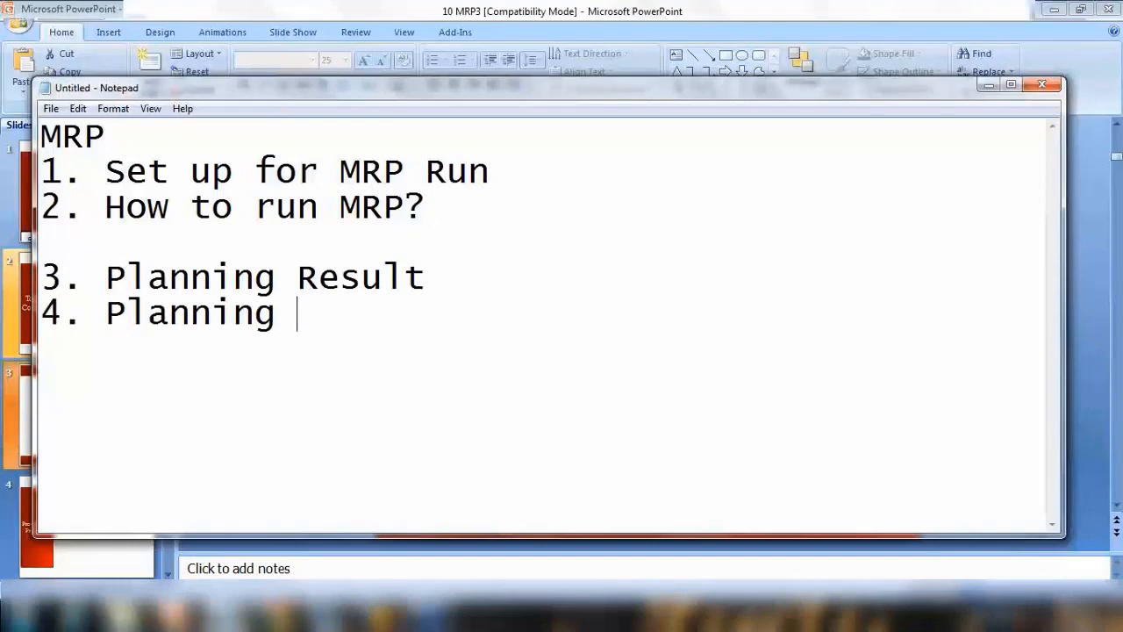
{"action": "type", "text": "Evaluatio"}
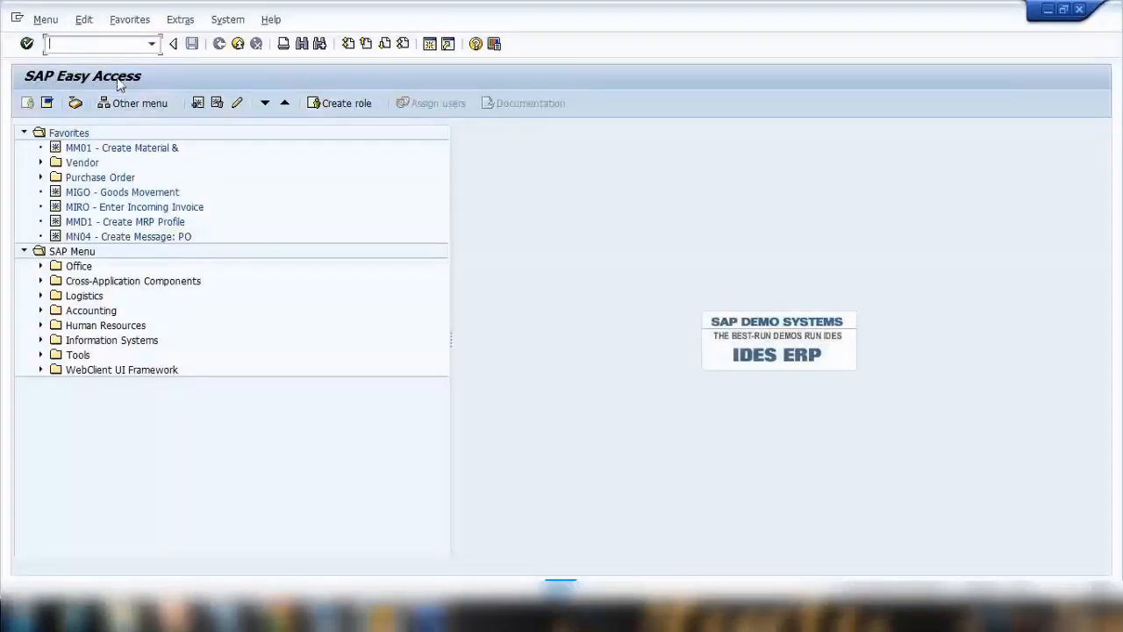
Step: Start MM01 for new material ZZGS234 with reference material ZZGS1234
{"action": "type", "text": "mm01"}
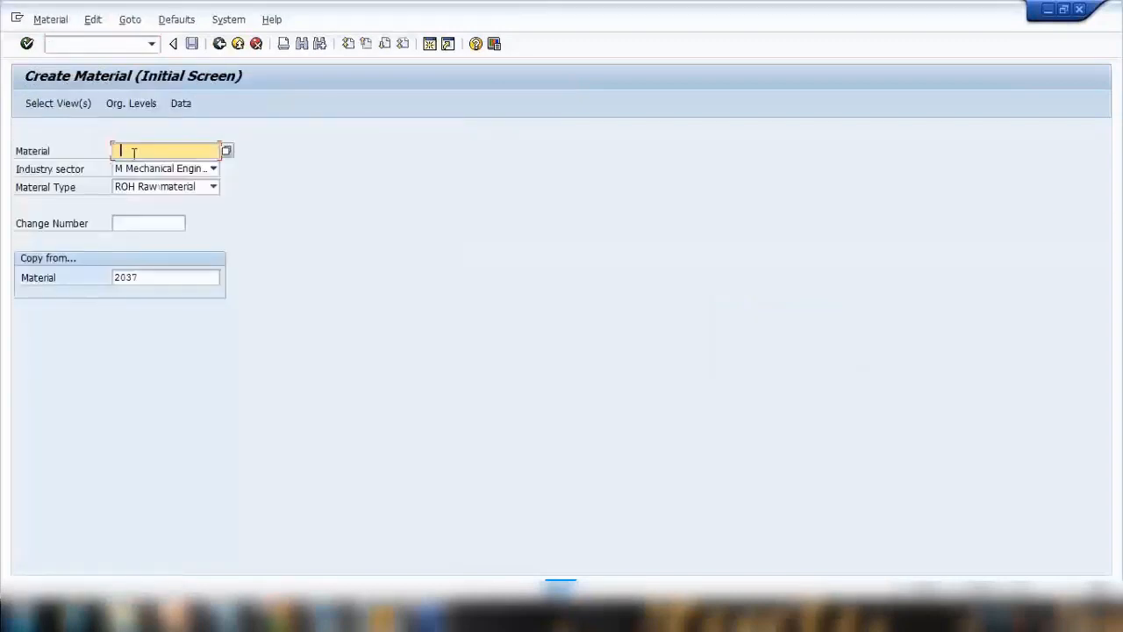
{"action": "type", "text": "zzgai234"}
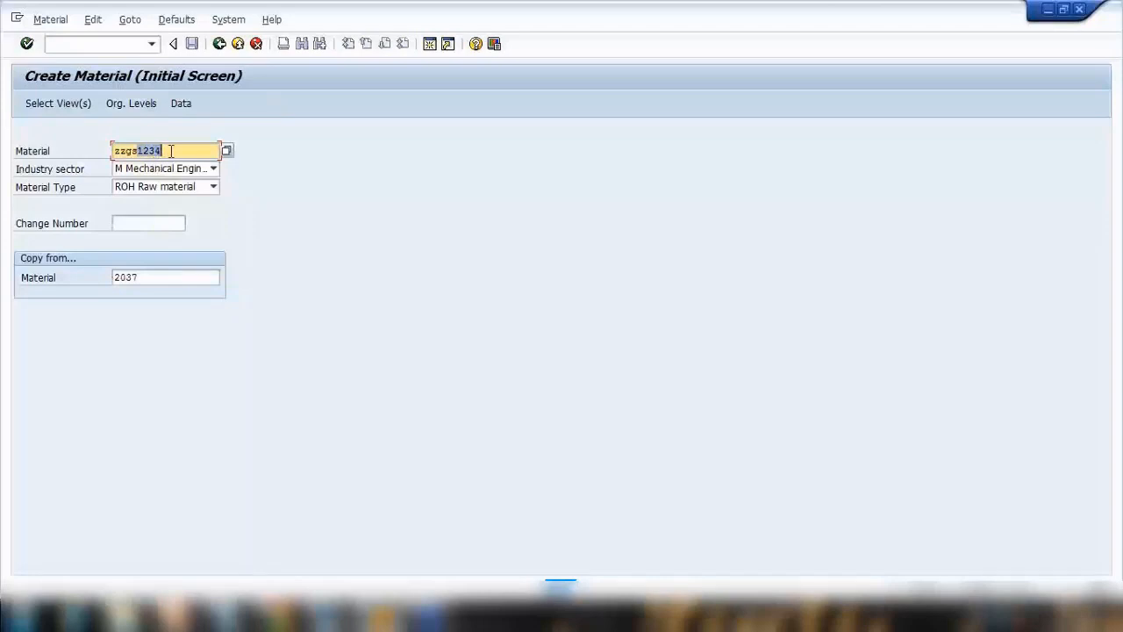
{"action": "key", "text": "BackSpace"}
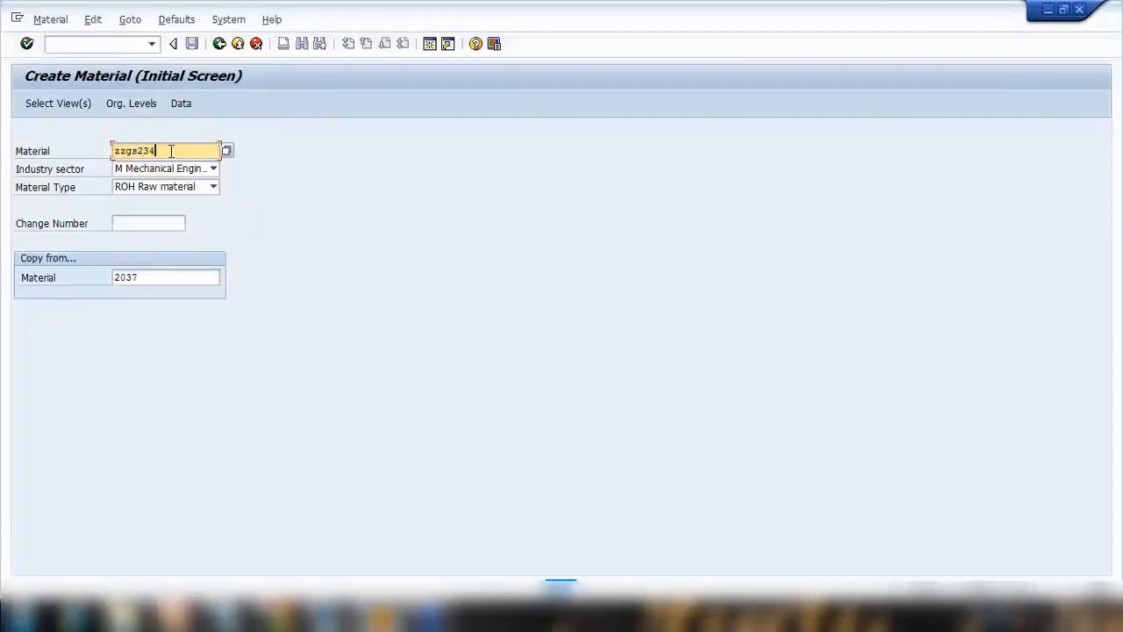
{"action": "left_click", "coordinate": [165, 278]}
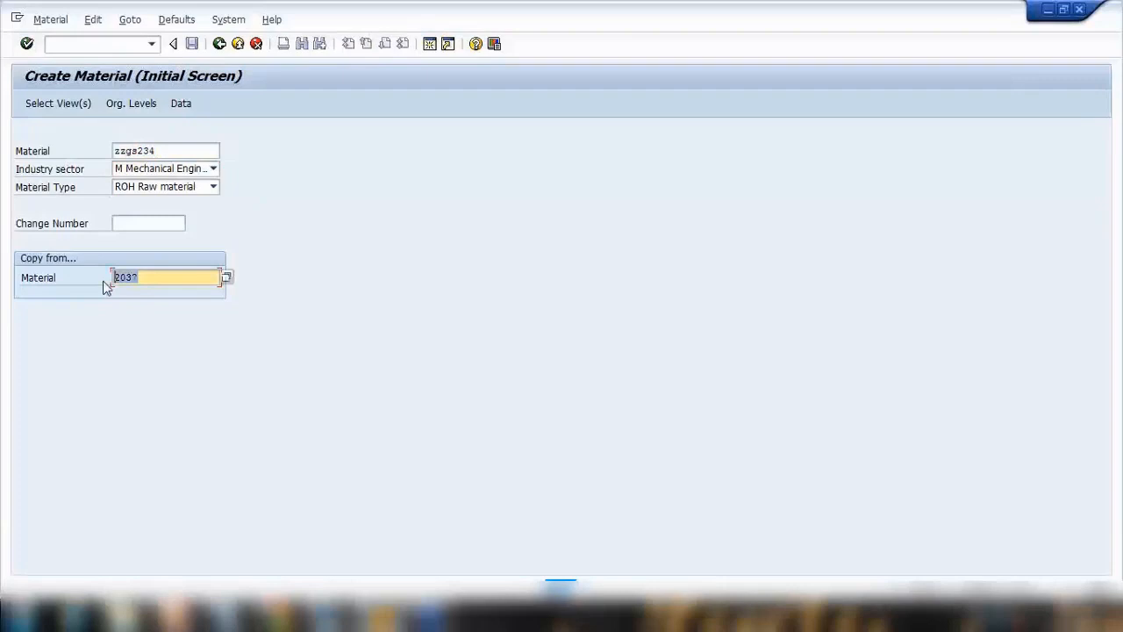
{"action": "type", "text": "ZZGS1234"}
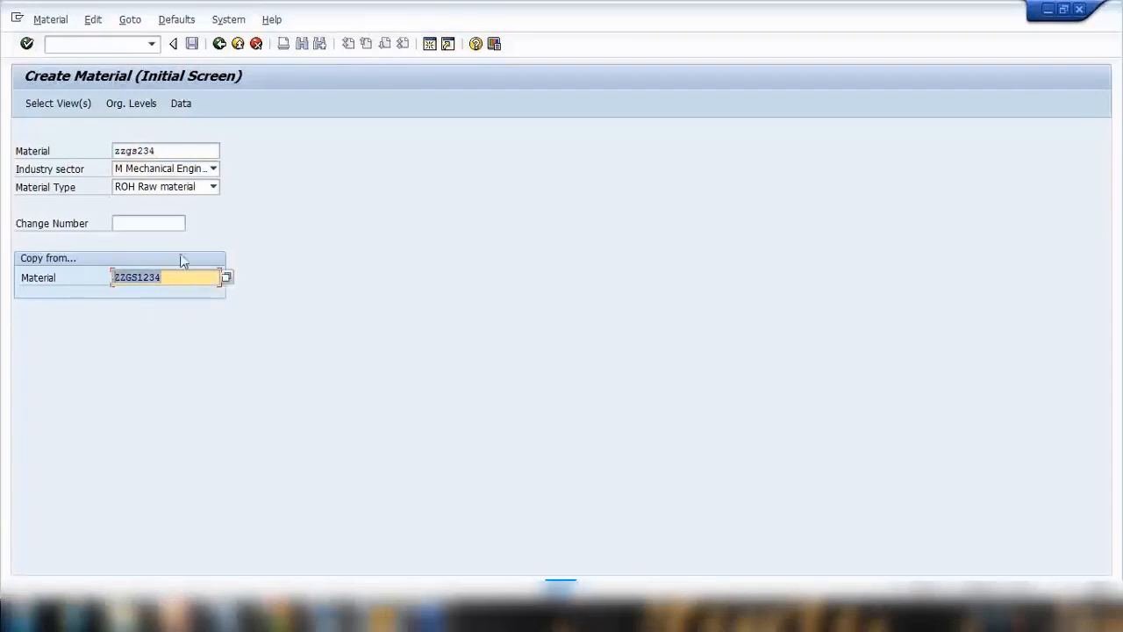
Step: Set material type to finished product, select the views, and confirm the copy warning
{"action": "left_click", "coordinate": [213, 186]}
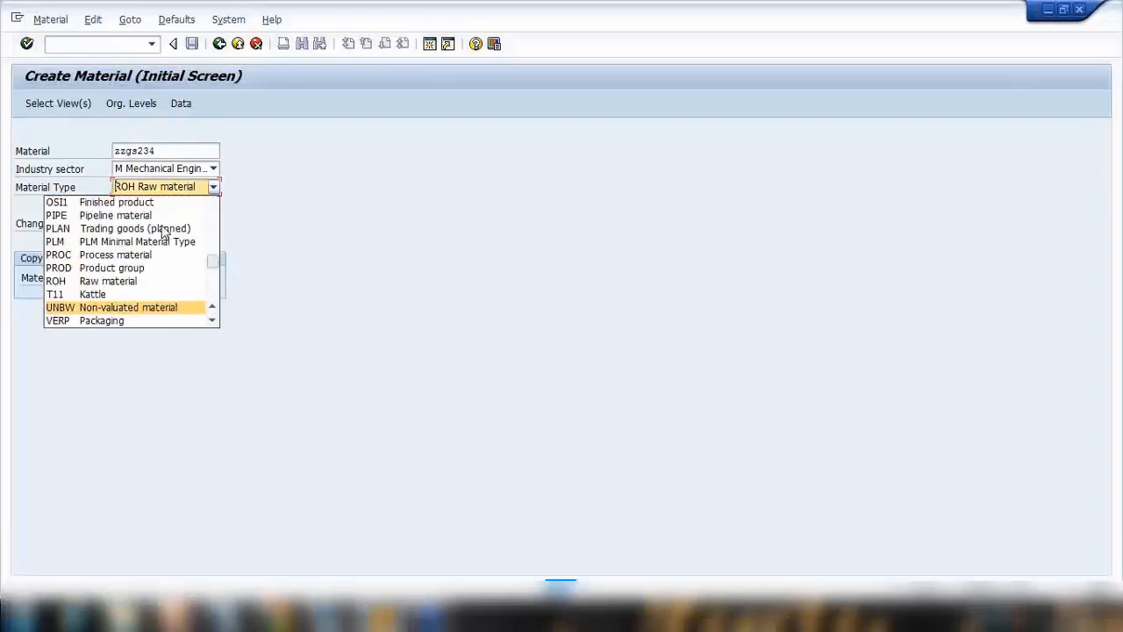
{"action": "left_click", "coordinate": [117, 202]}
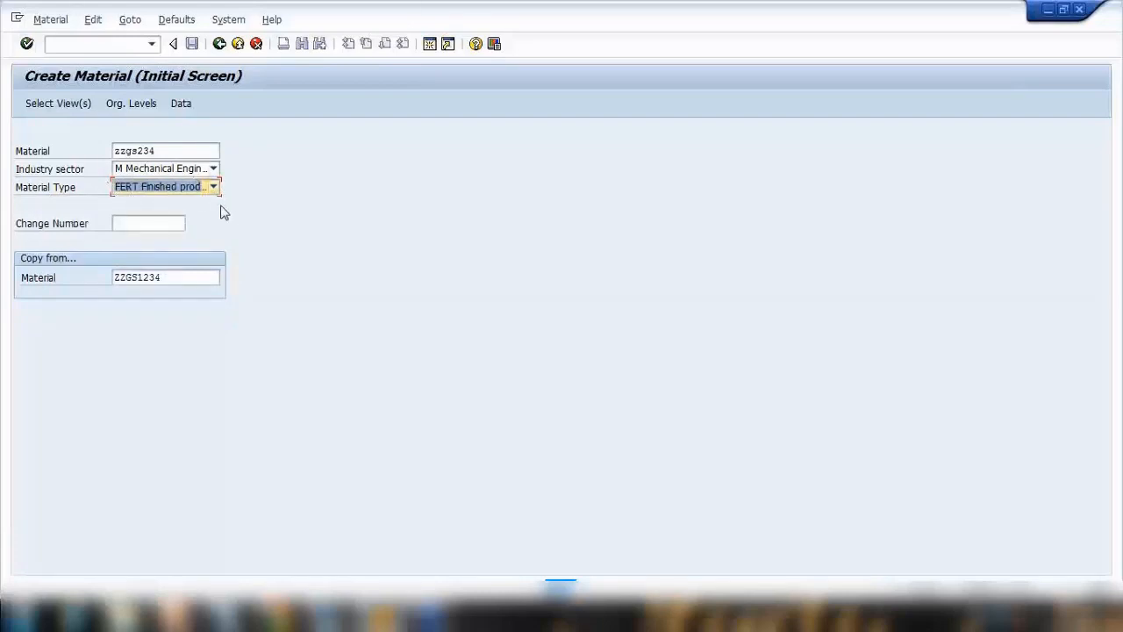
{"action": "left_click", "coordinate": [58, 103]}
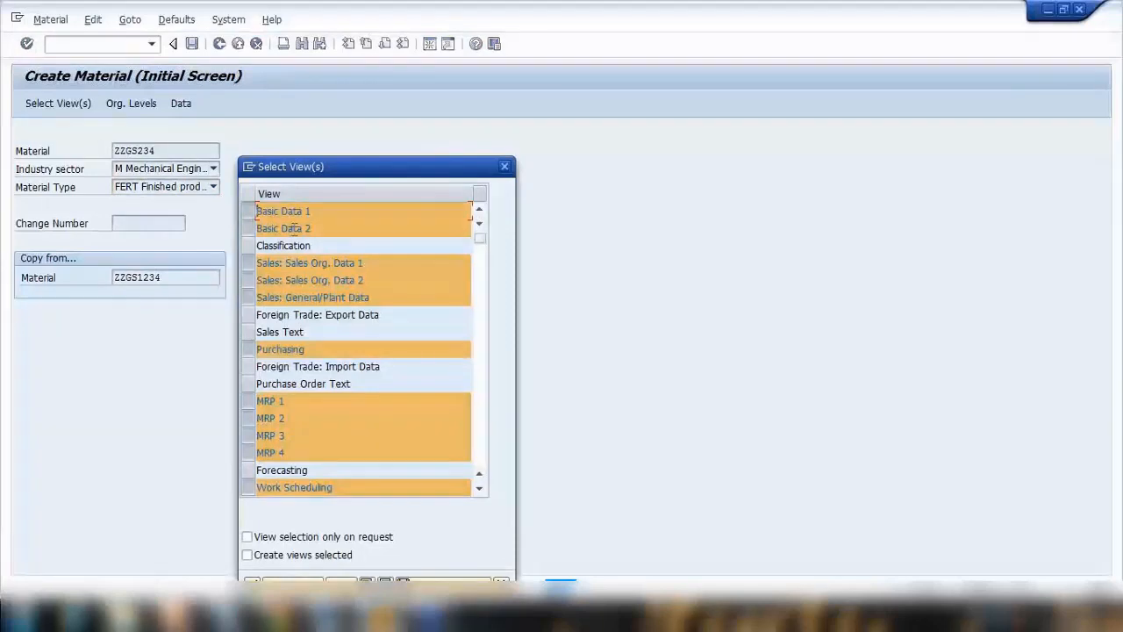
{"action": "scroll", "scroll_direction": "down", "scroll_amount": 3}
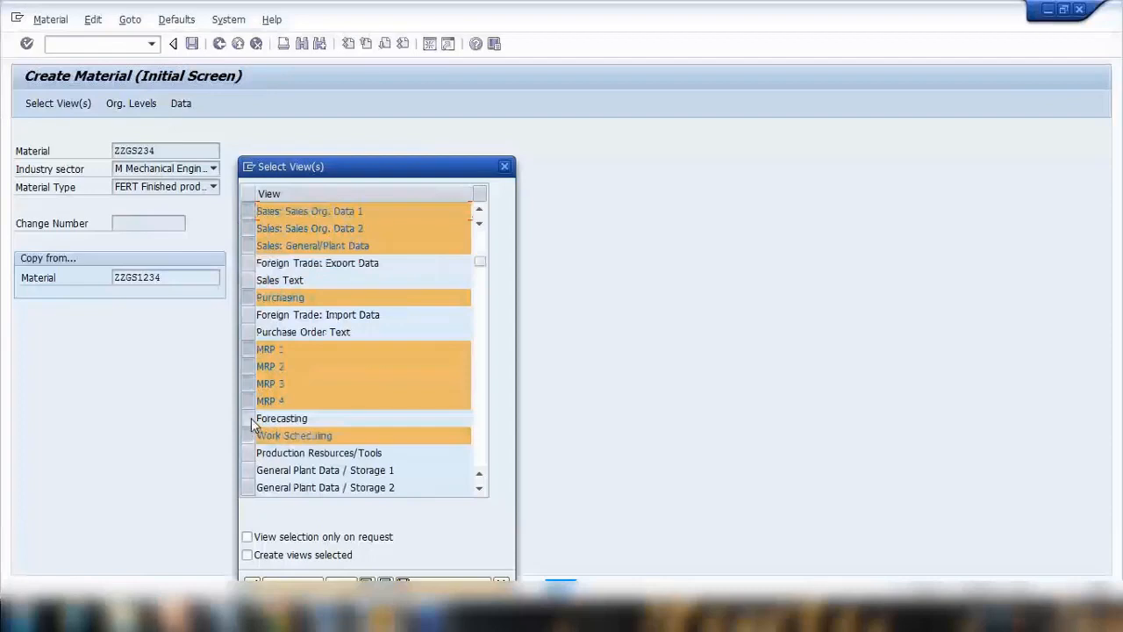
{"action": "left_click", "coordinate": [282, 418]}
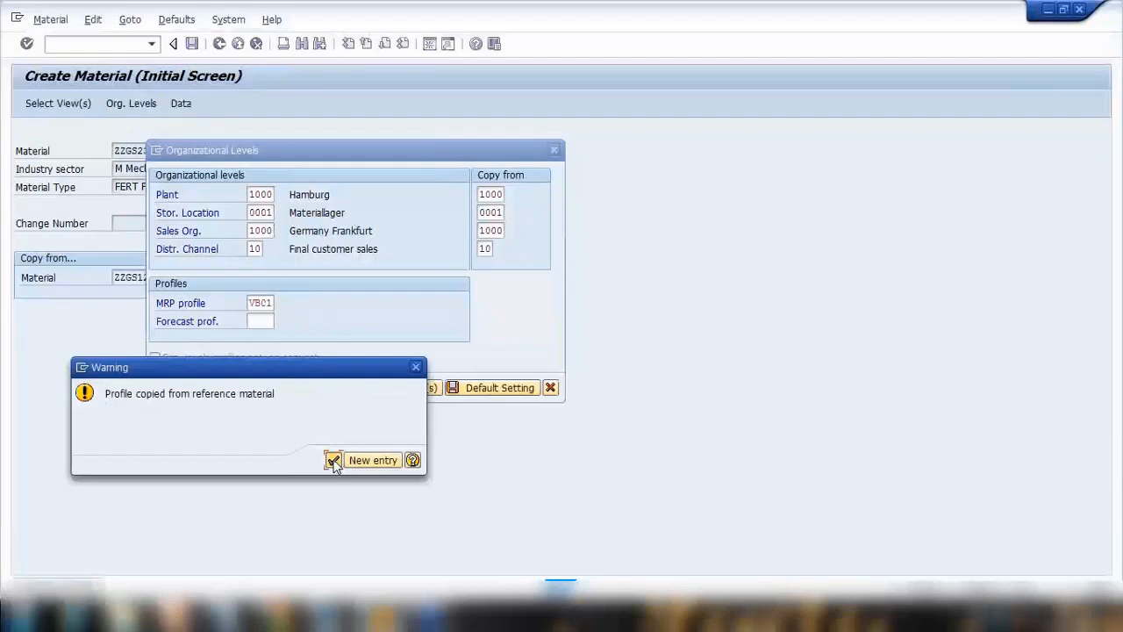
{"action": "left_click", "coordinate": [332, 459]}
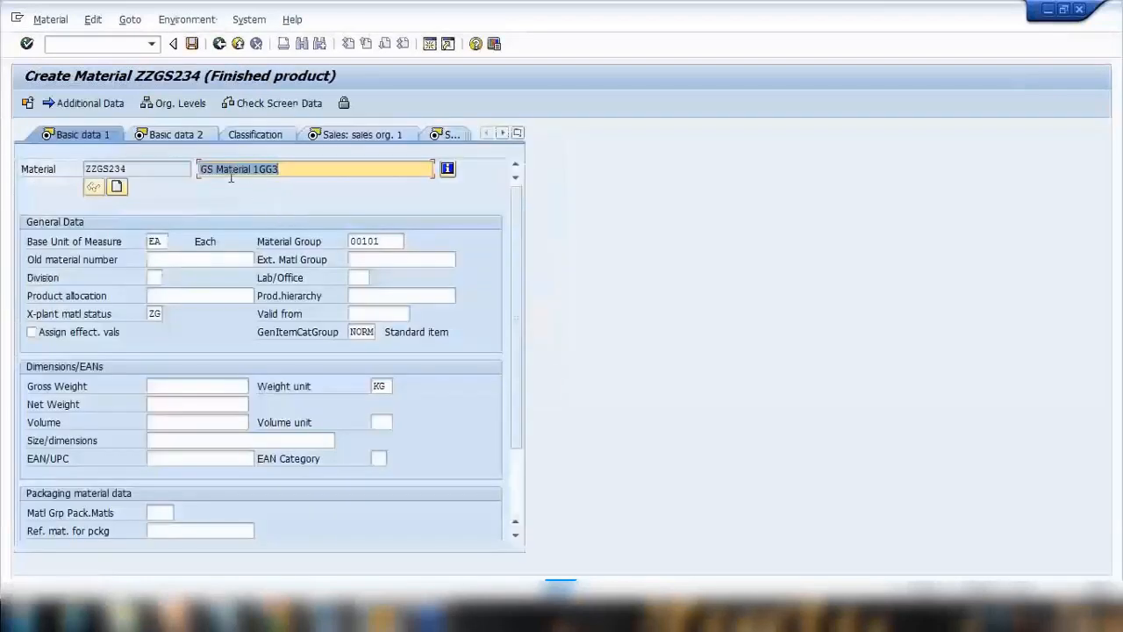
Step: Describe ZZGS234 as 'GS Safety Stock Demo' and advance through Sales and Purchasing to MRP 2
{"action": "left_click", "coordinate": [311, 169]}
{"action": "type", "text": "GS Safety"}
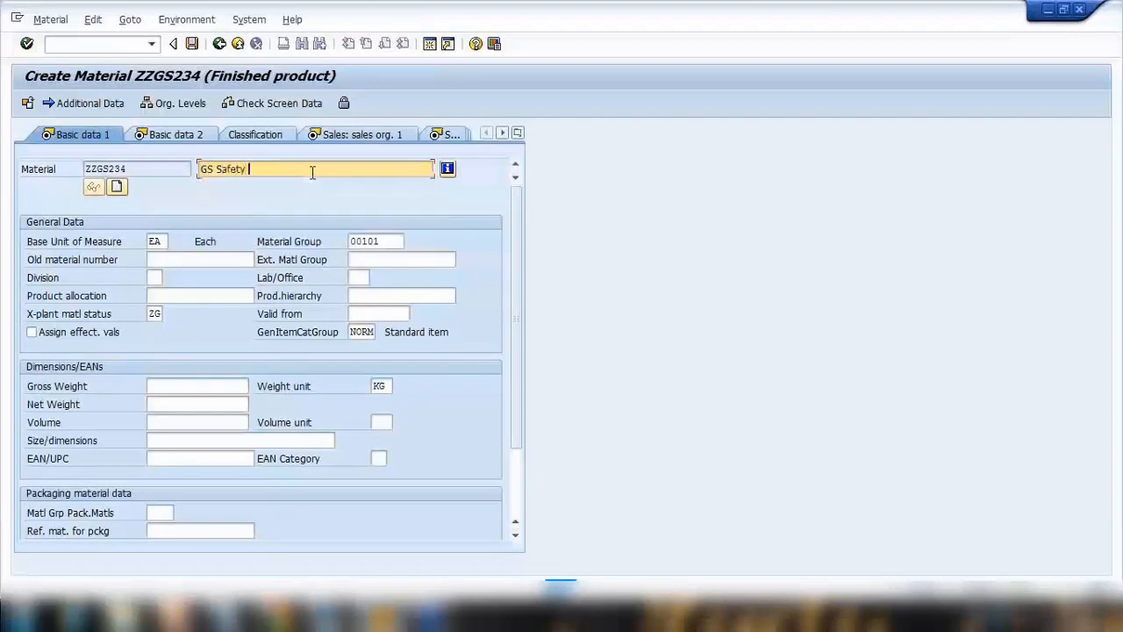
{"action": "type", "text": "Stock Demo"}
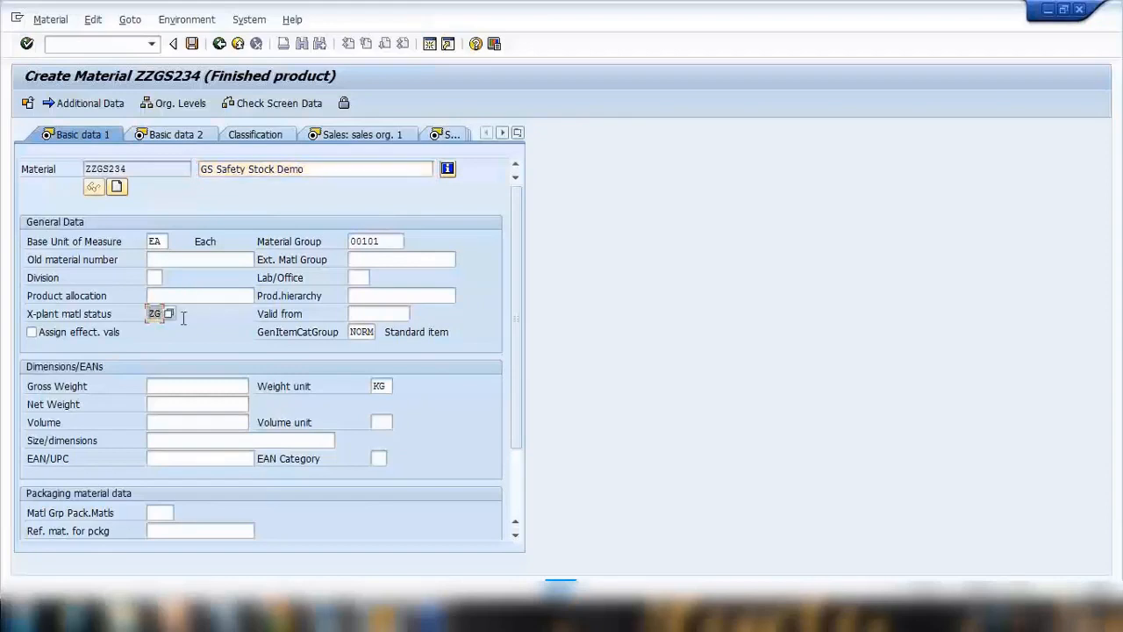
{"action": "left_click", "coordinate": [316, 168]}
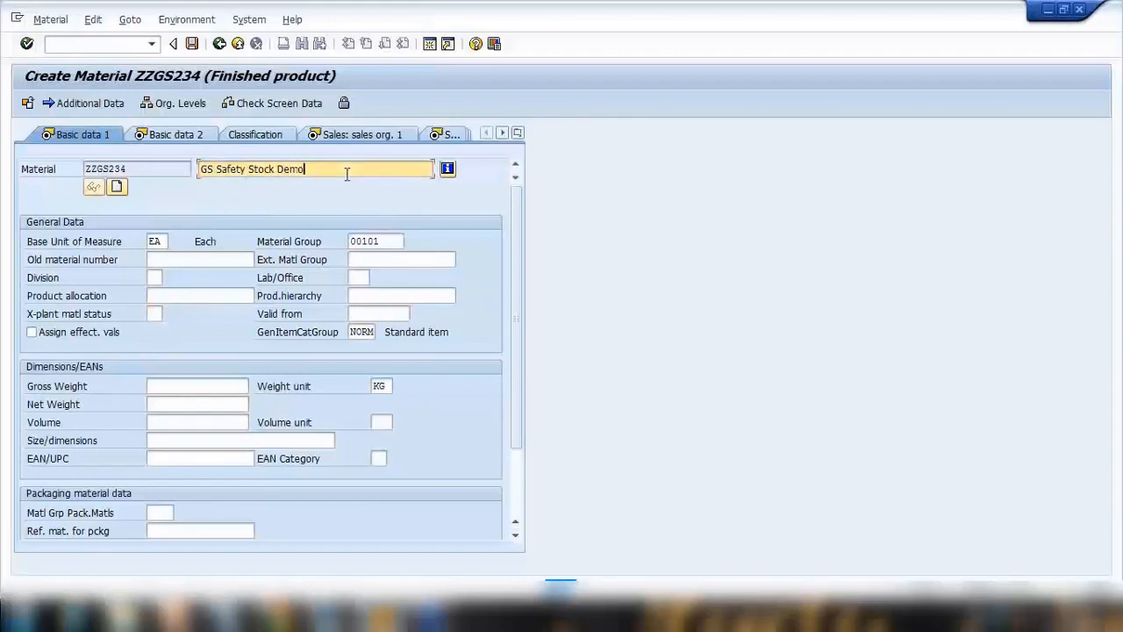
{"action": "left_click", "coordinate": [173, 134]}
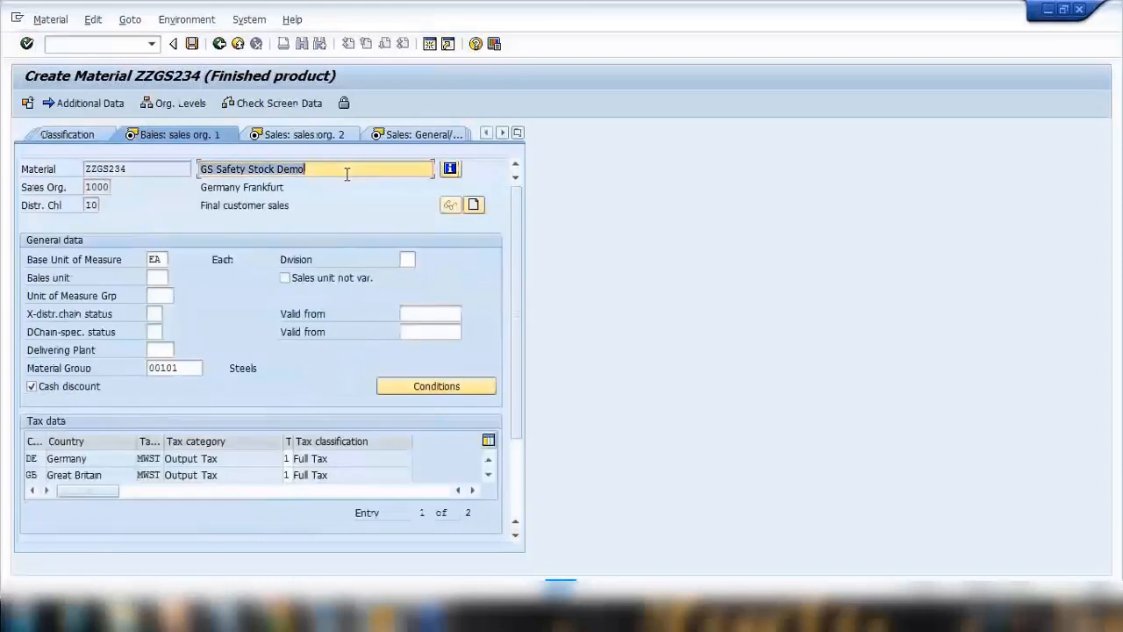
{"action": "left_click", "coordinate": [221, 134]}
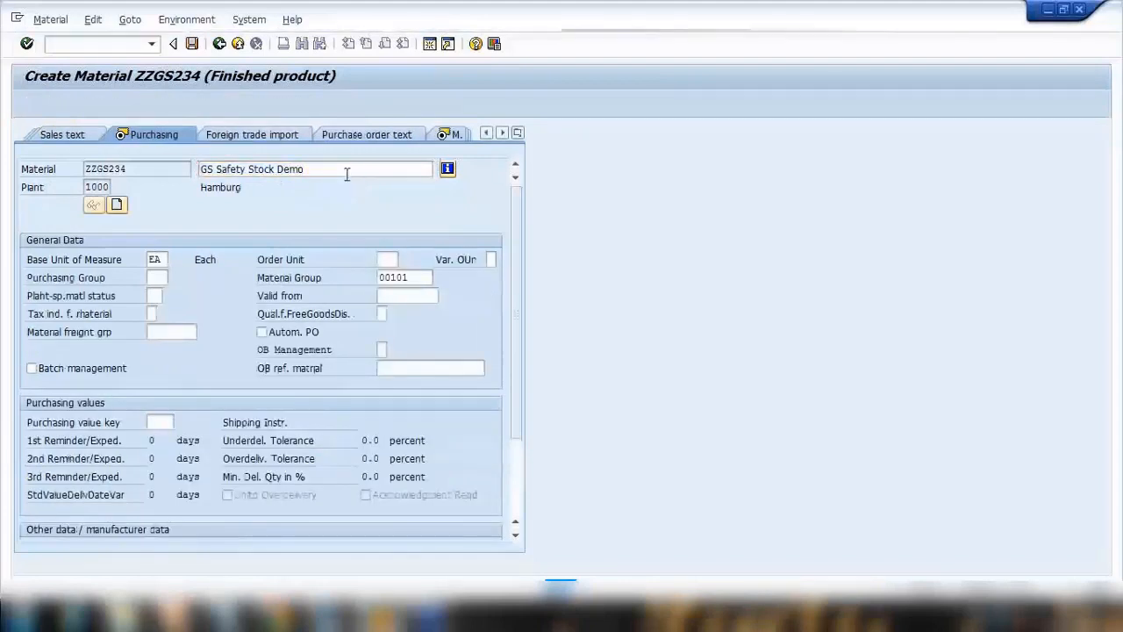
{"action": "left_click", "coordinate": [185, 133]}
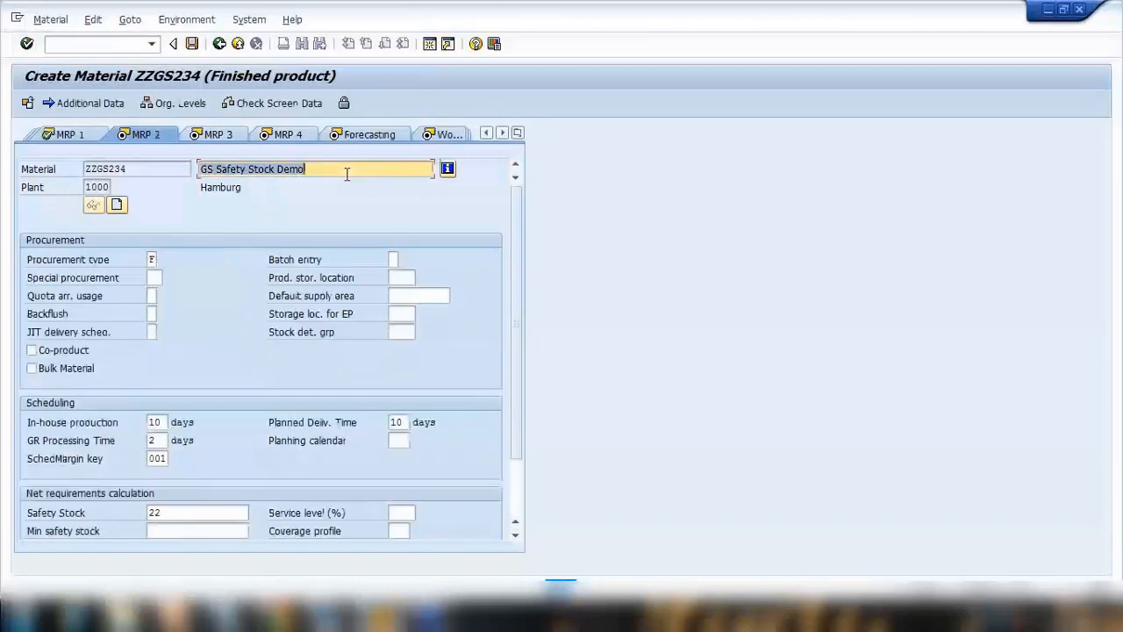
{"action": "mouse_move", "coordinate": [217, 530]}
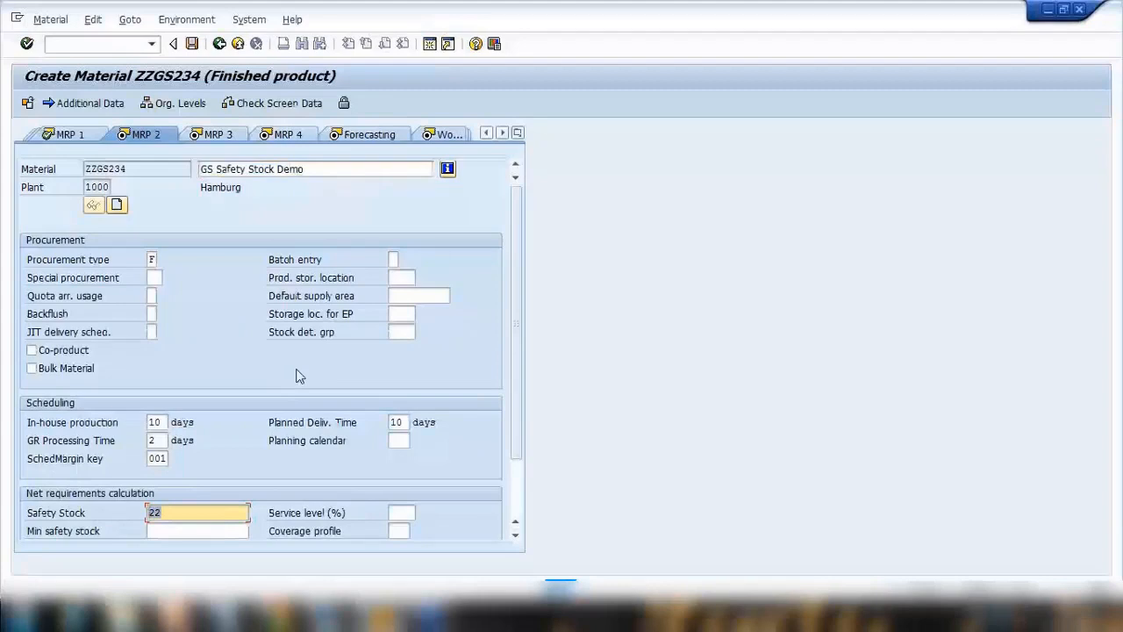
Step: Set safety stock to 50, review MRP 1, then continue through MRP 3 to Accounting 1
{"action": "type", "text": "50"}
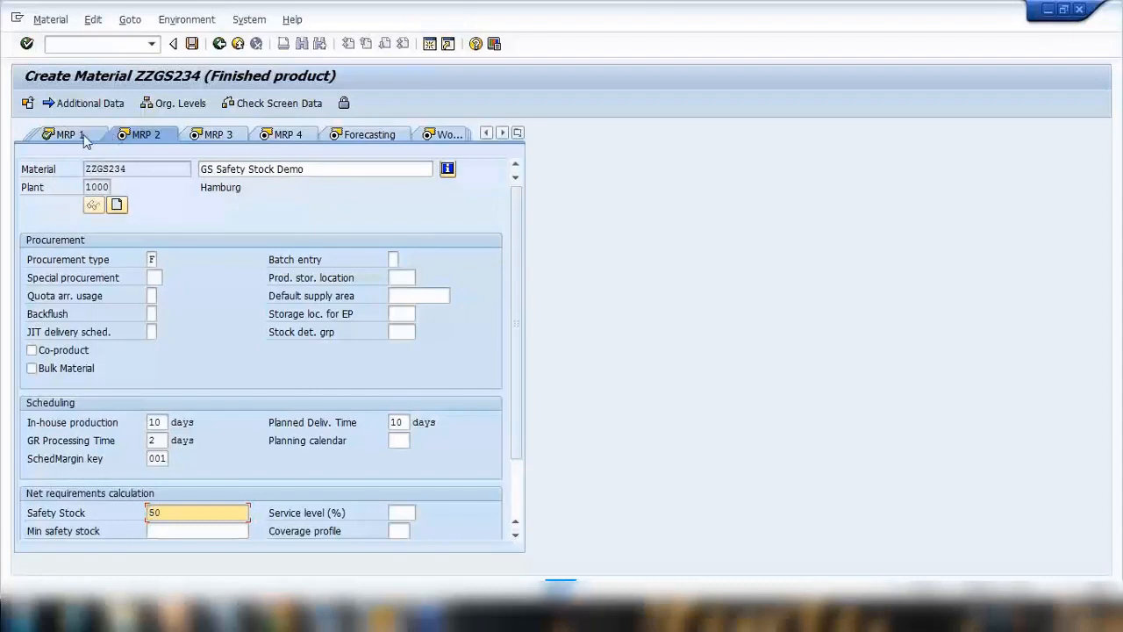
{"action": "left_click", "coordinate": [66, 134]}
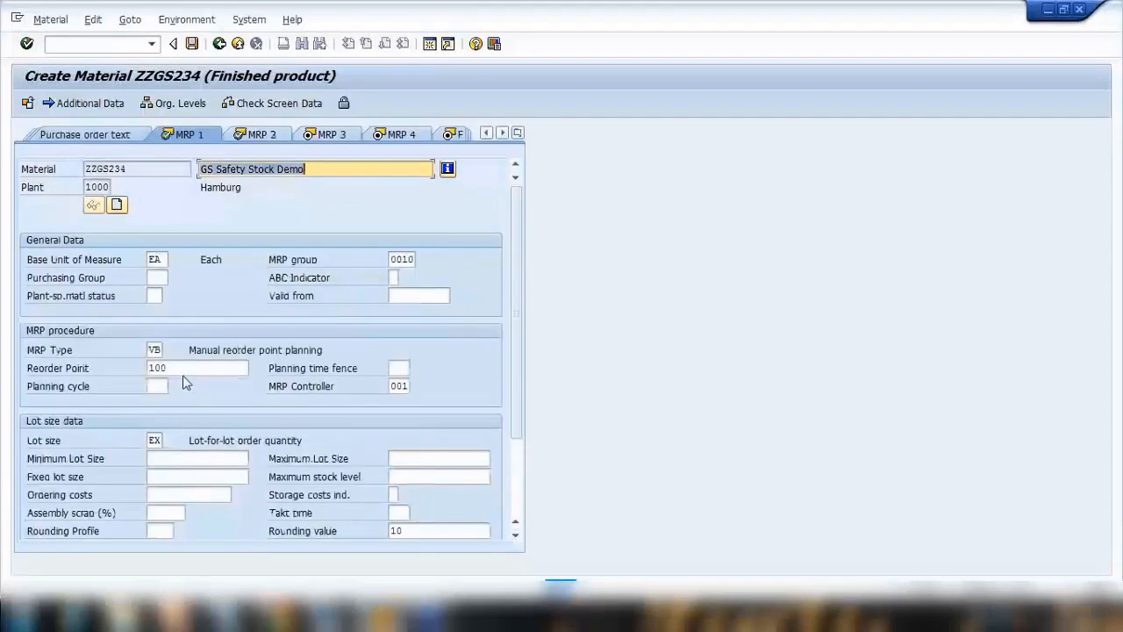
{"action": "left_click", "coordinate": [198, 368]}
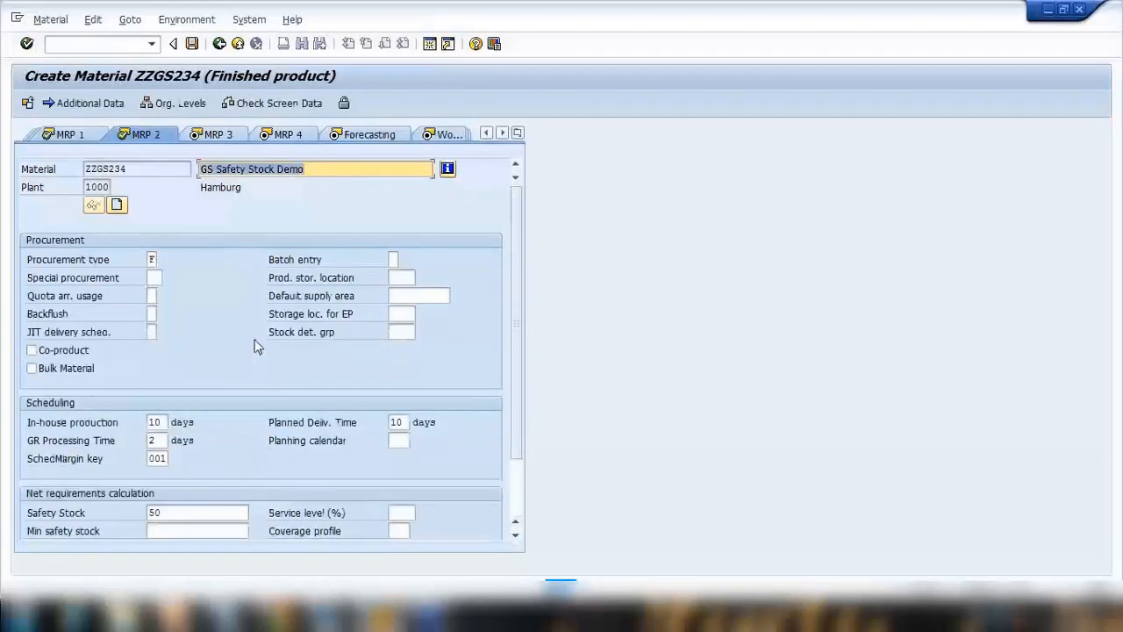
{"action": "left_click", "coordinate": [136, 169]}
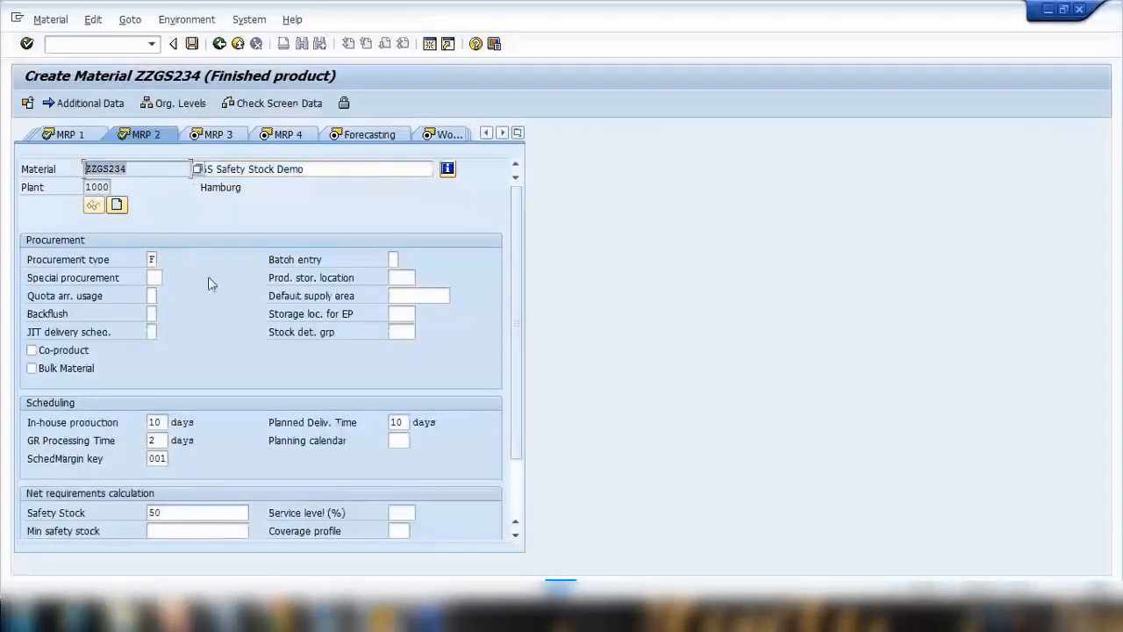
{"action": "mouse_move", "coordinate": [125, 409]}
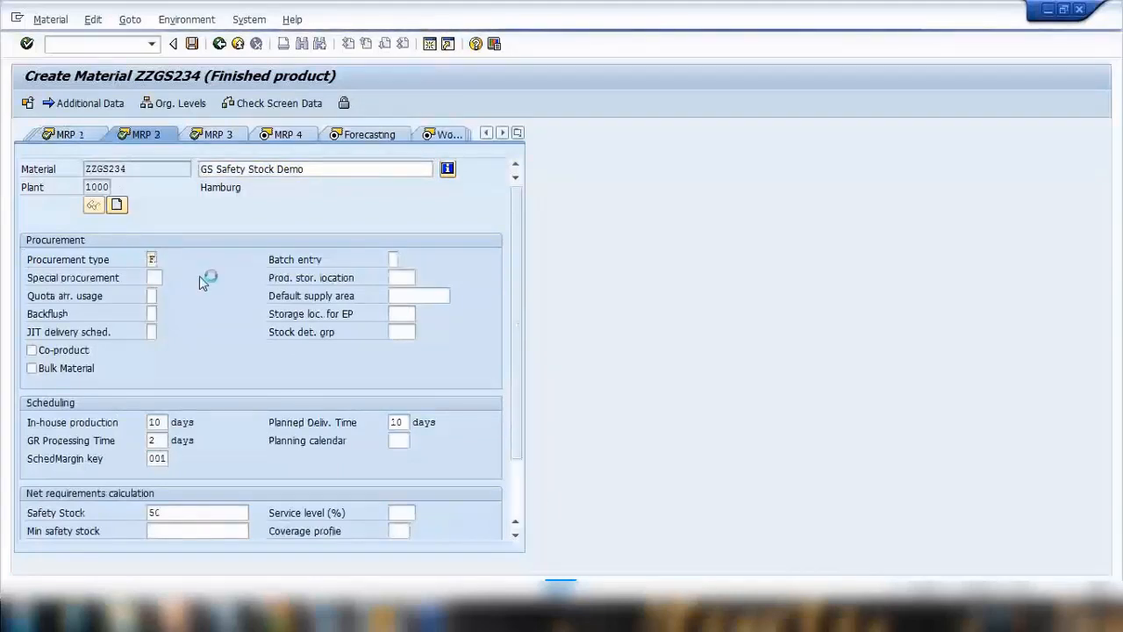
{"action": "left_click", "coordinate": [150, 258]}
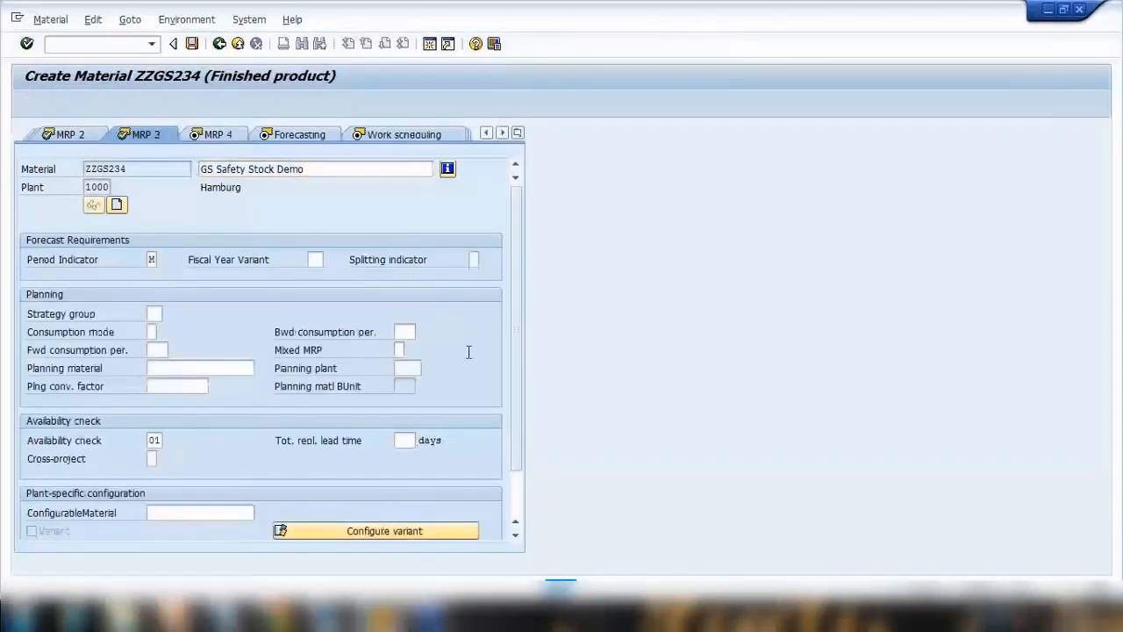
{"action": "left_click", "coordinate": [298, 134]}
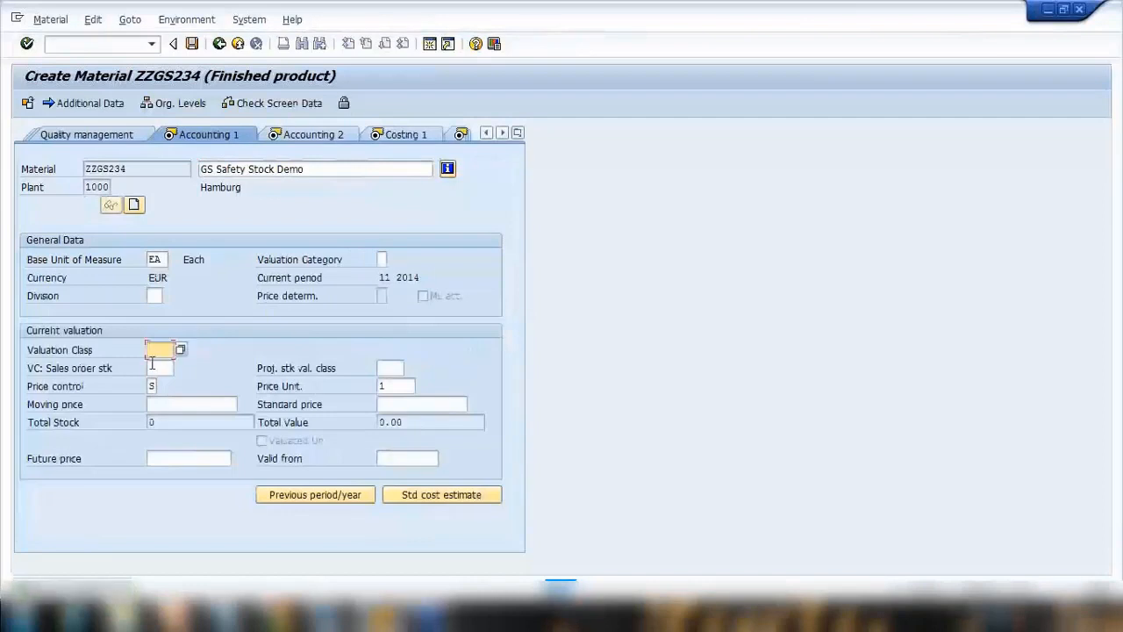
Step: Assign valuation class 7920 from the value list and save material ZZGS234
{"action": "left_click", "coordinate": [180, 350]}
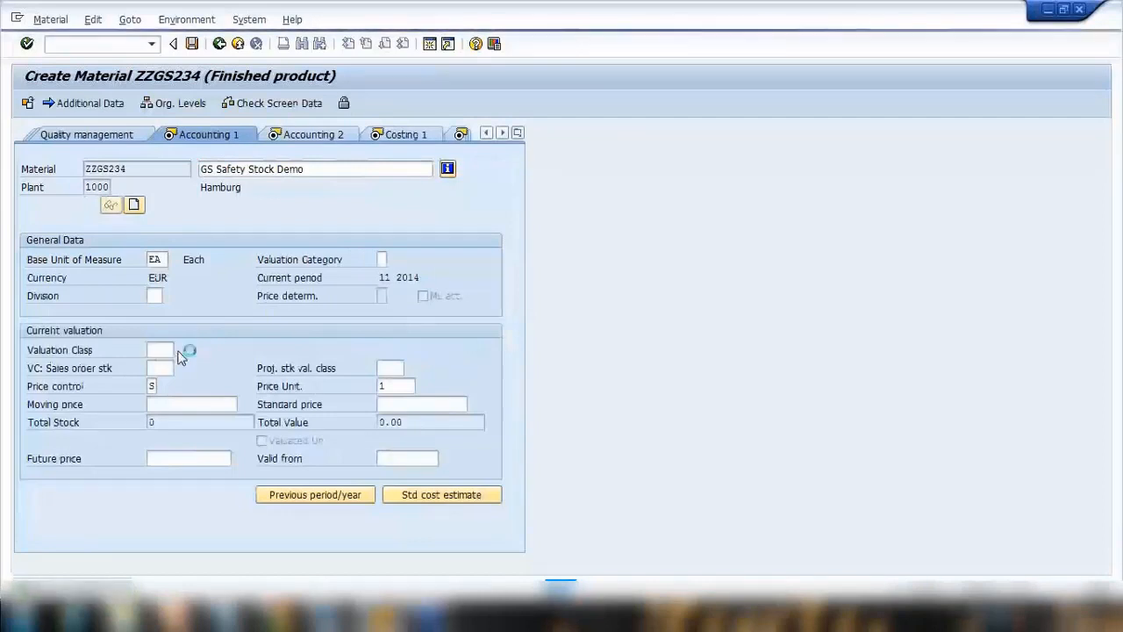
{"action": "left_click", "coordinate": [161, 349]}
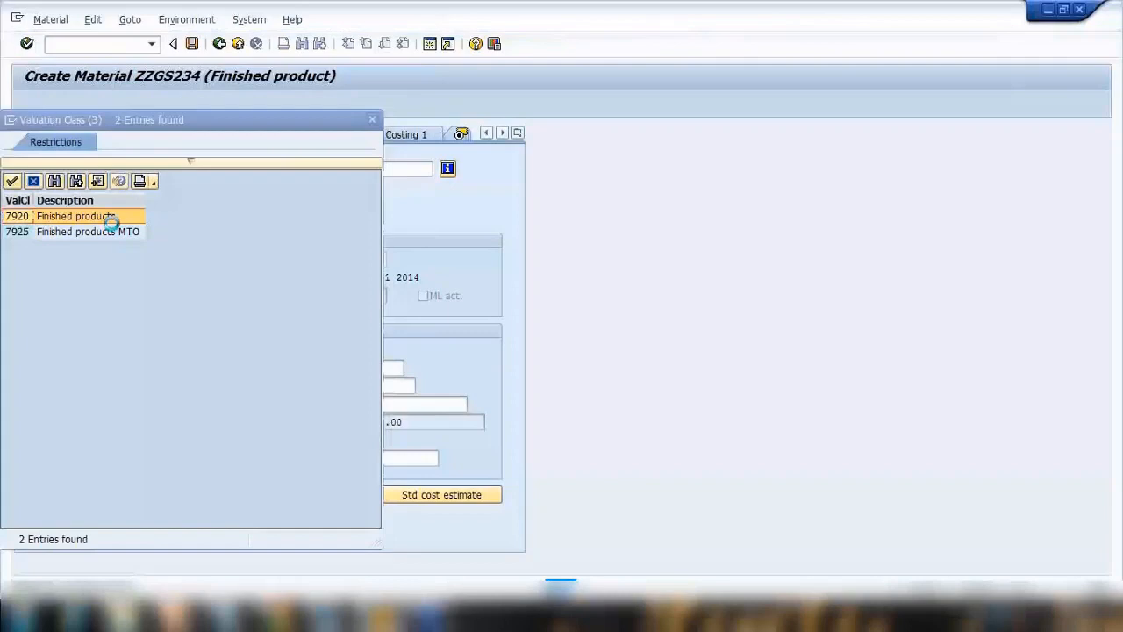
{"action": "double_click", "coordinate": [75, 215]}
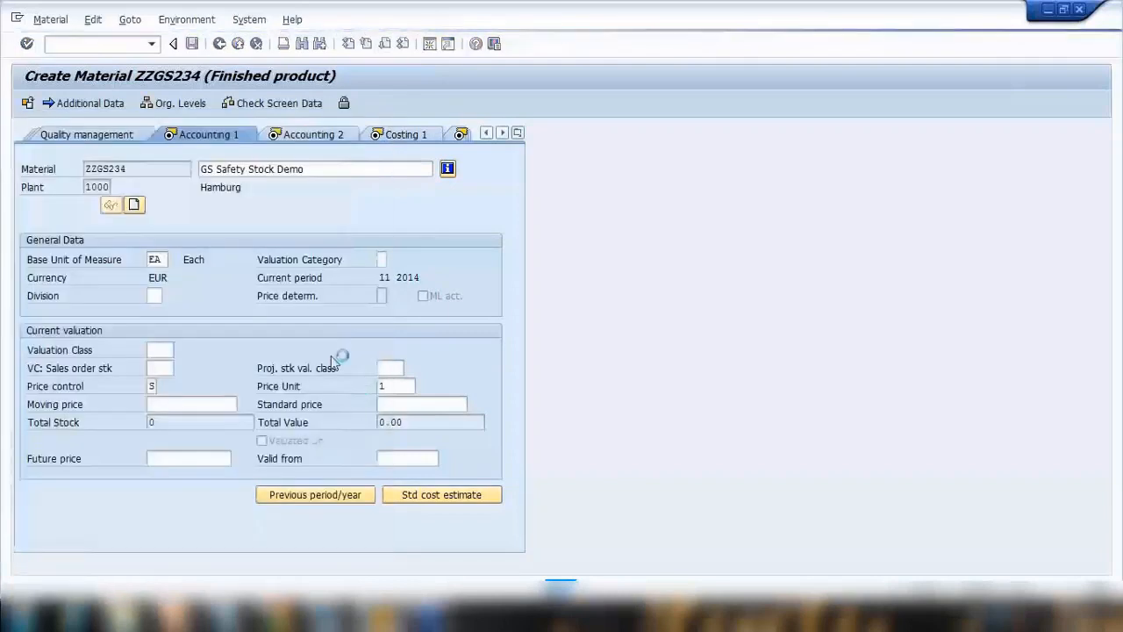
{"action": "left_click", "coordinate": [193, 135]}
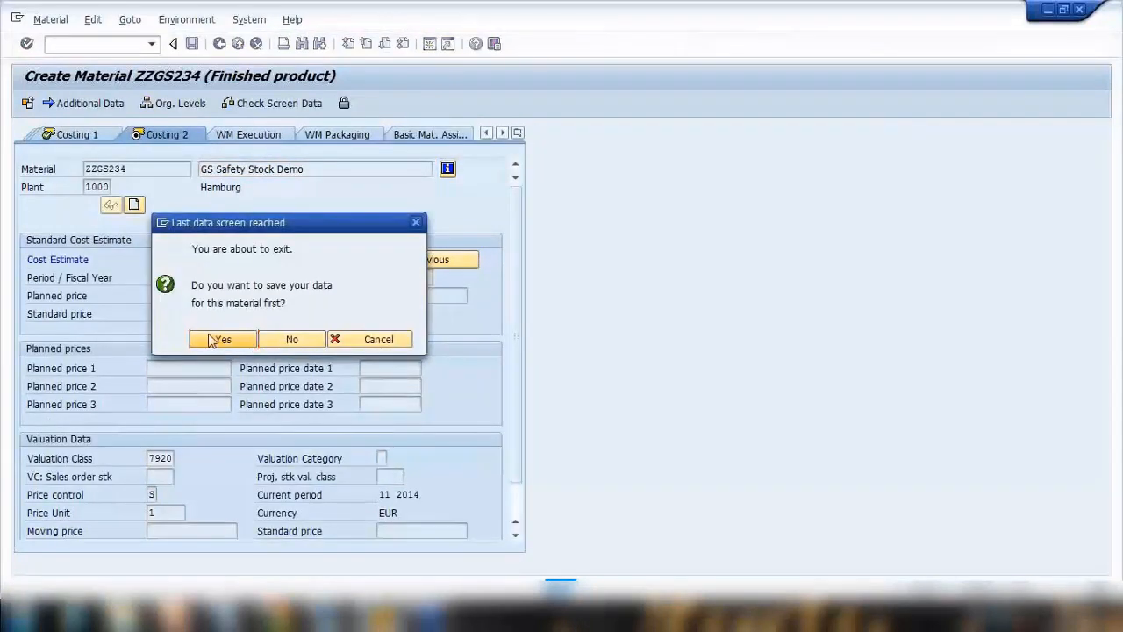
{"action": "left_click", "coordinate": [292, 339]}
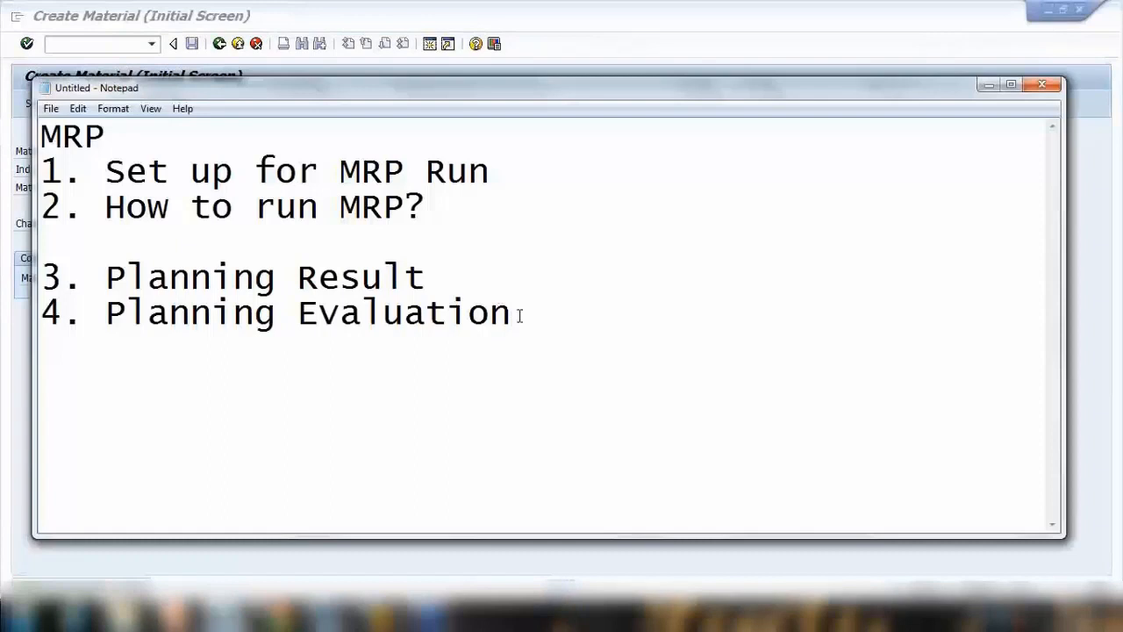
Step: Add the line 'Material - ZZGS234' to the Notepad notes
{"action": "type", "text": "Ma"}
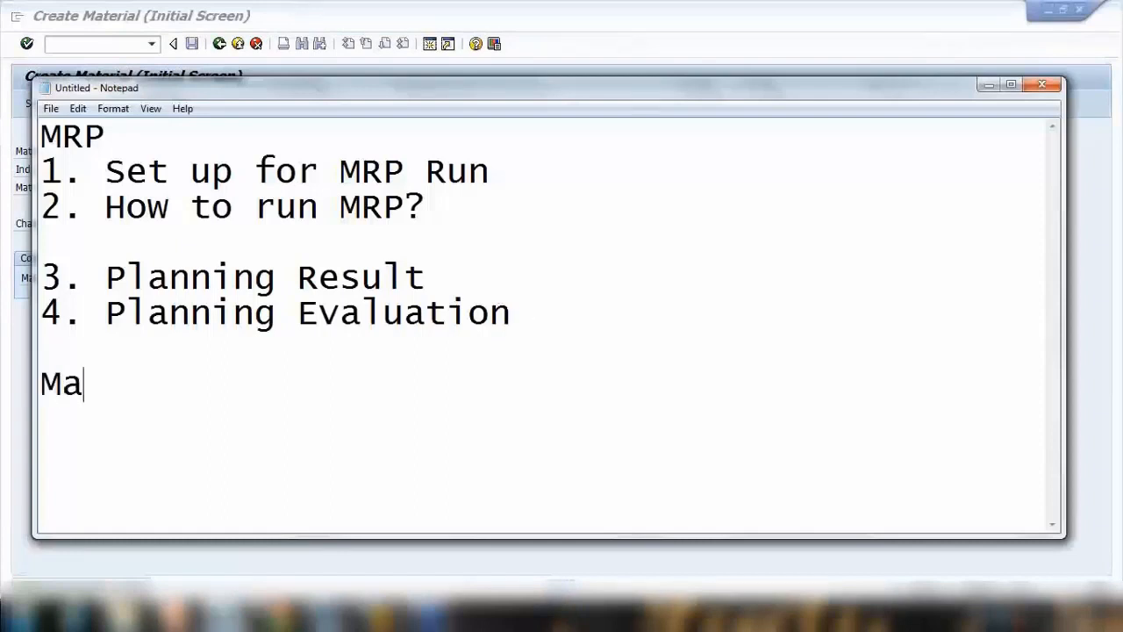
{"action": "type", "text": "terial -"}
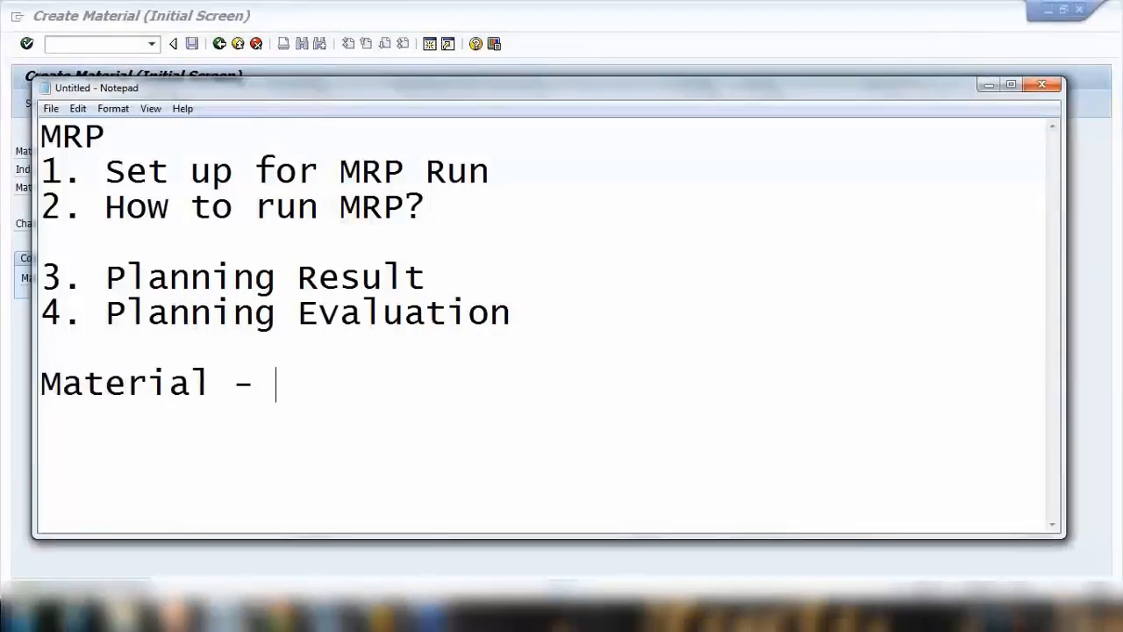
{"action": "type", "text": "ZZGS234"}
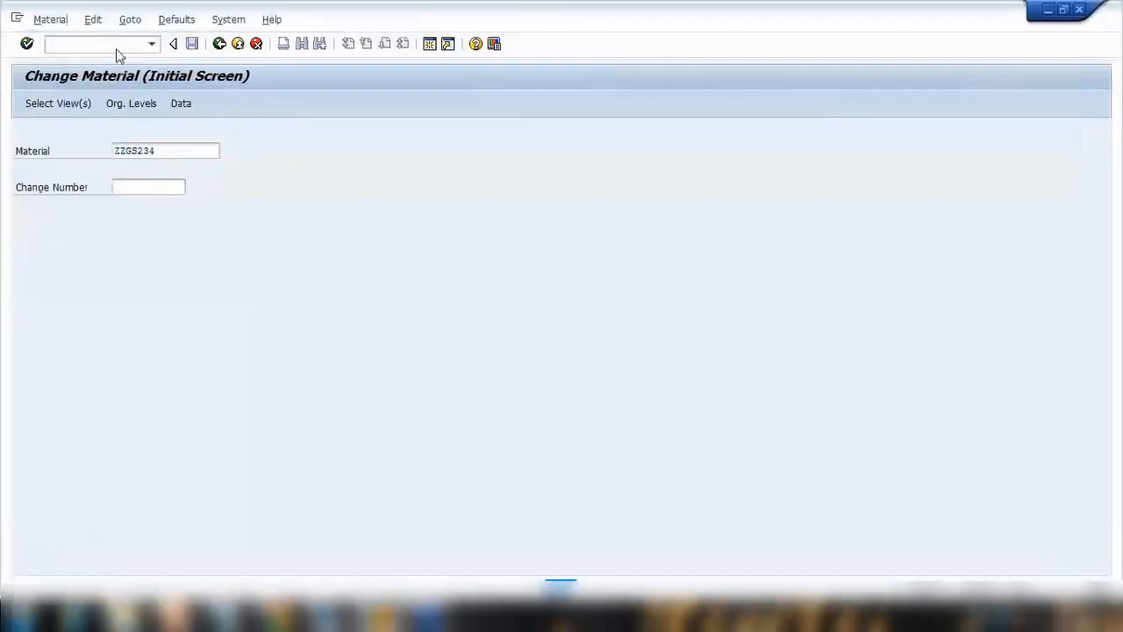
Step: Open ZZGS234 in Change Material, verify MRP 2 safety stock of 50, and exit
{"action": "left_click", "coordinate": [130, 103]}
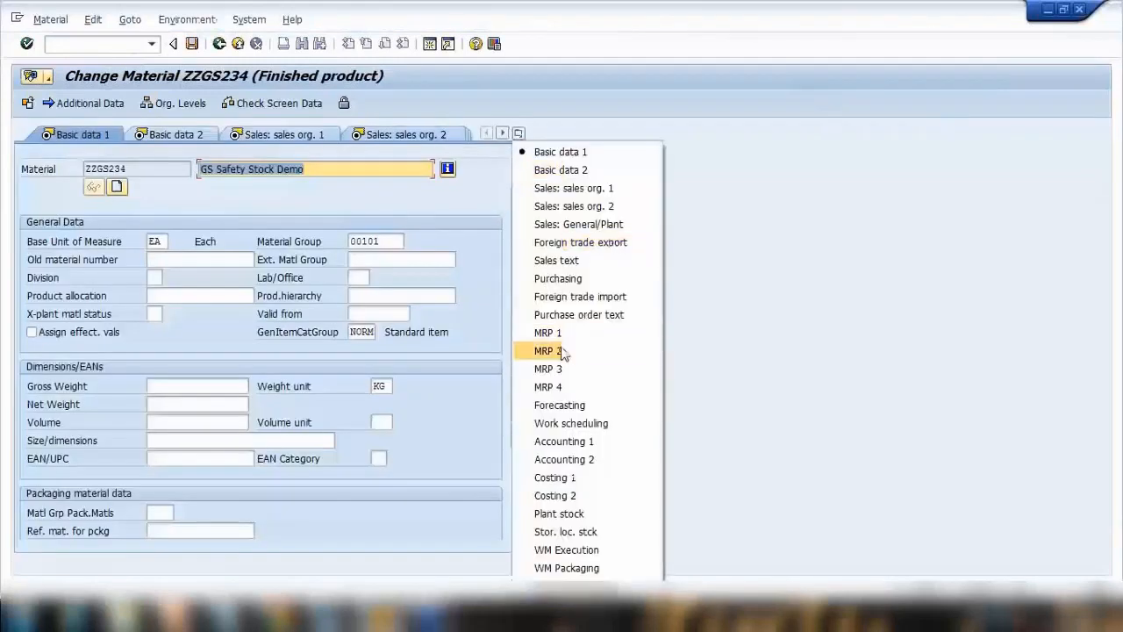
{"action": "left_click", "coordinate": [548, 350]}
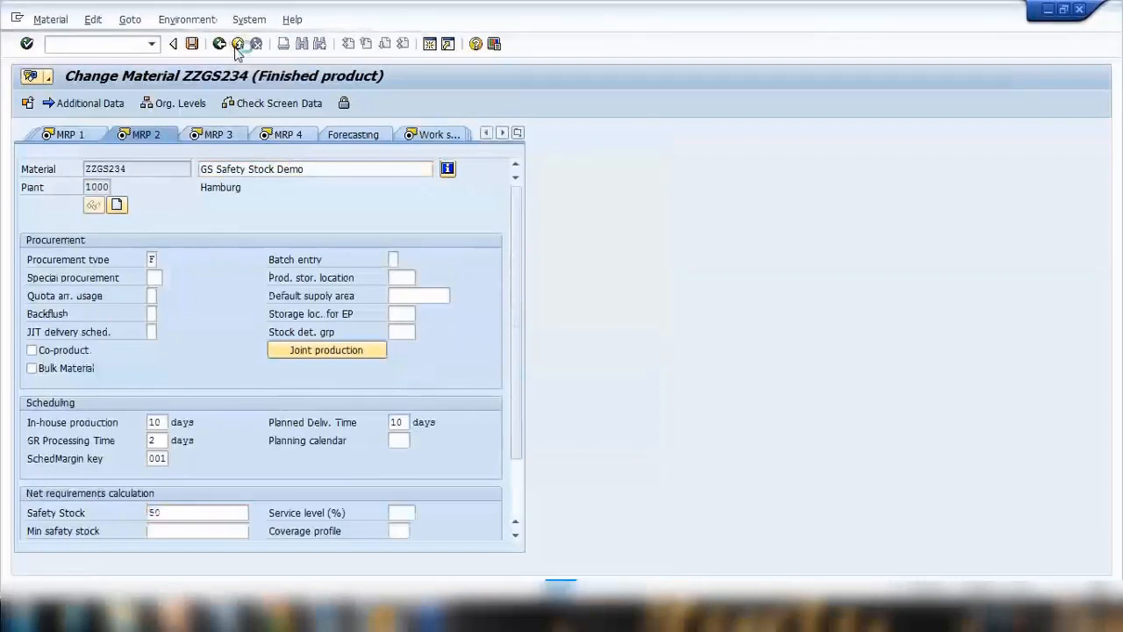
{"action": "left_click", "coordinate": [173, 43]}
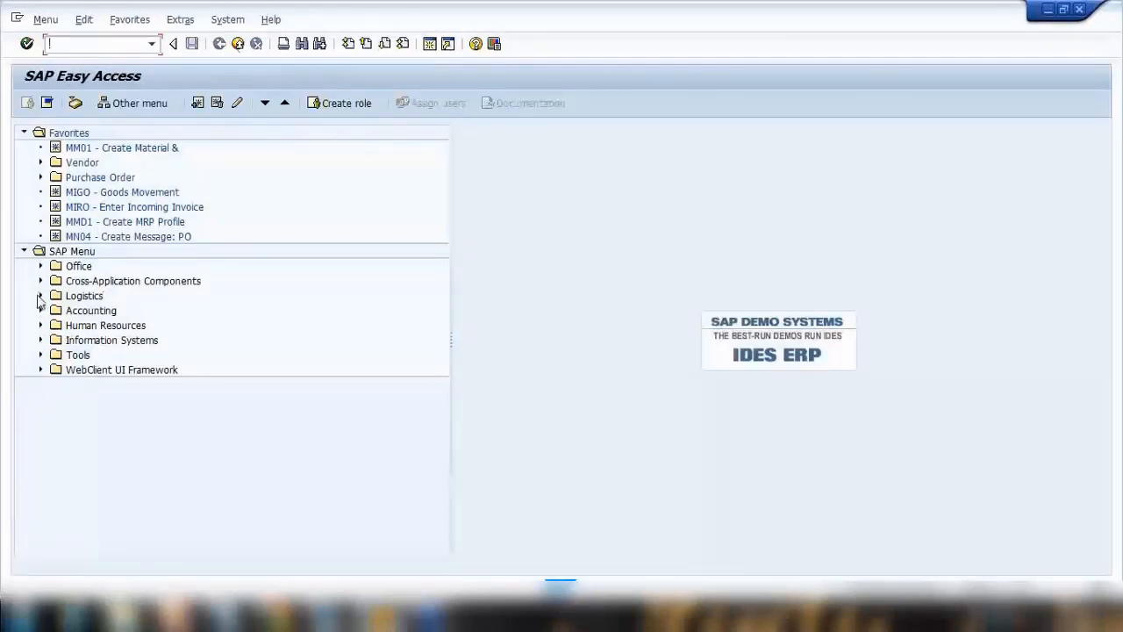
Step: Expand Logistics > Materials Management > MRP > MRP > Evaluations in the SAP menu
{"action": "left_click", "coordinate": [40, 296]}
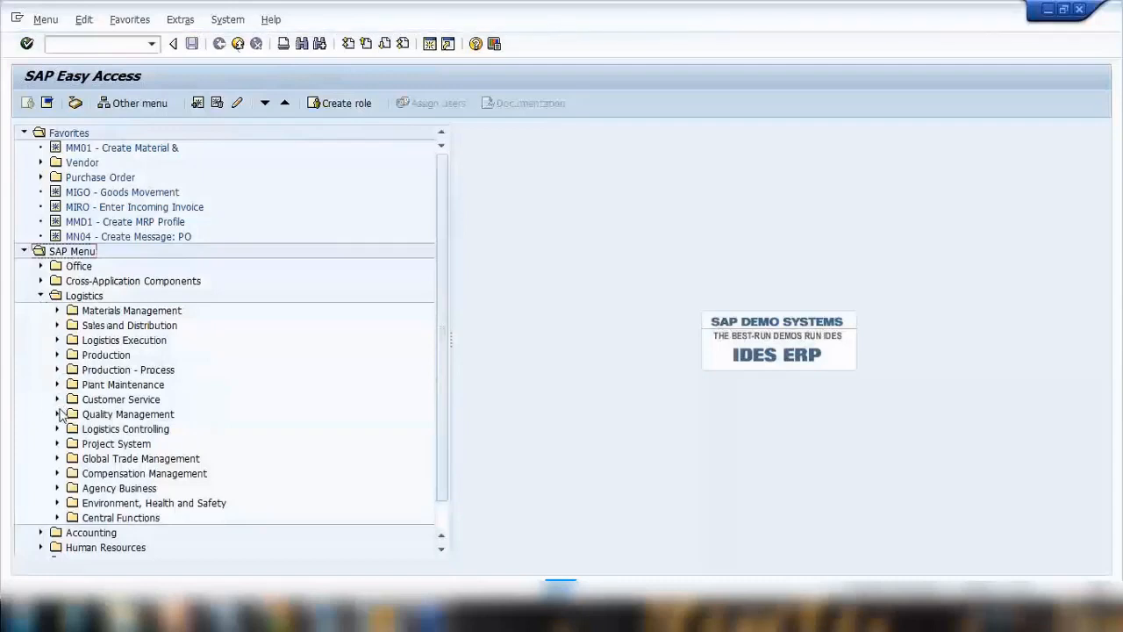
{"action": "left_click", "coordinate": [58, 310]}
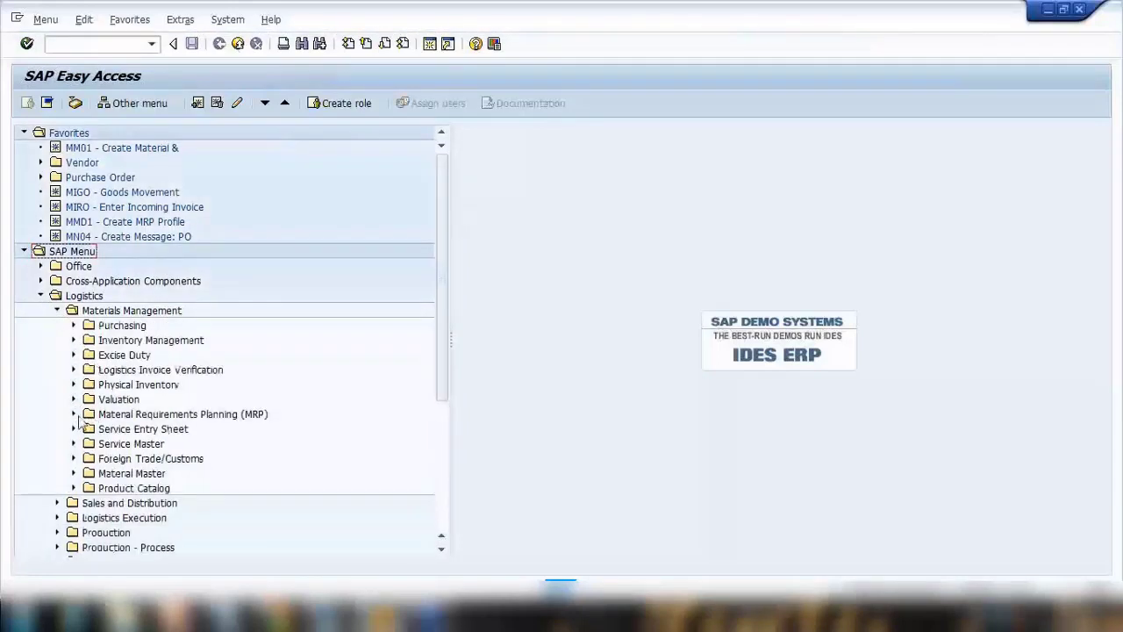
{"action": "left_click", "coordinate": [73, 413]}
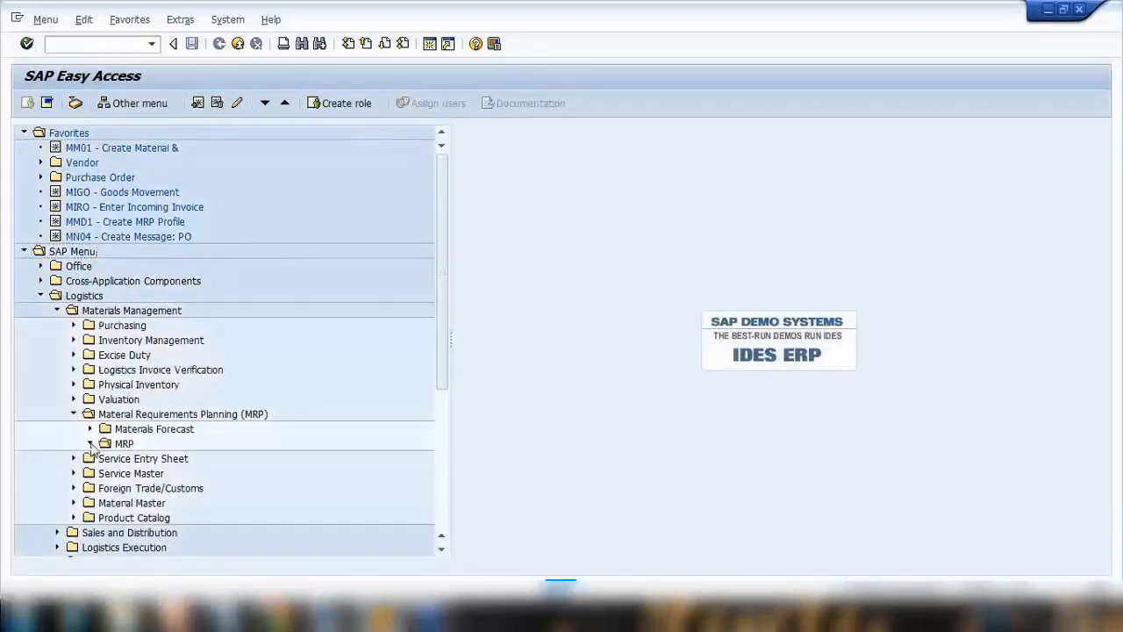
{"action": "left_click", "coordinate": [91, 443]}
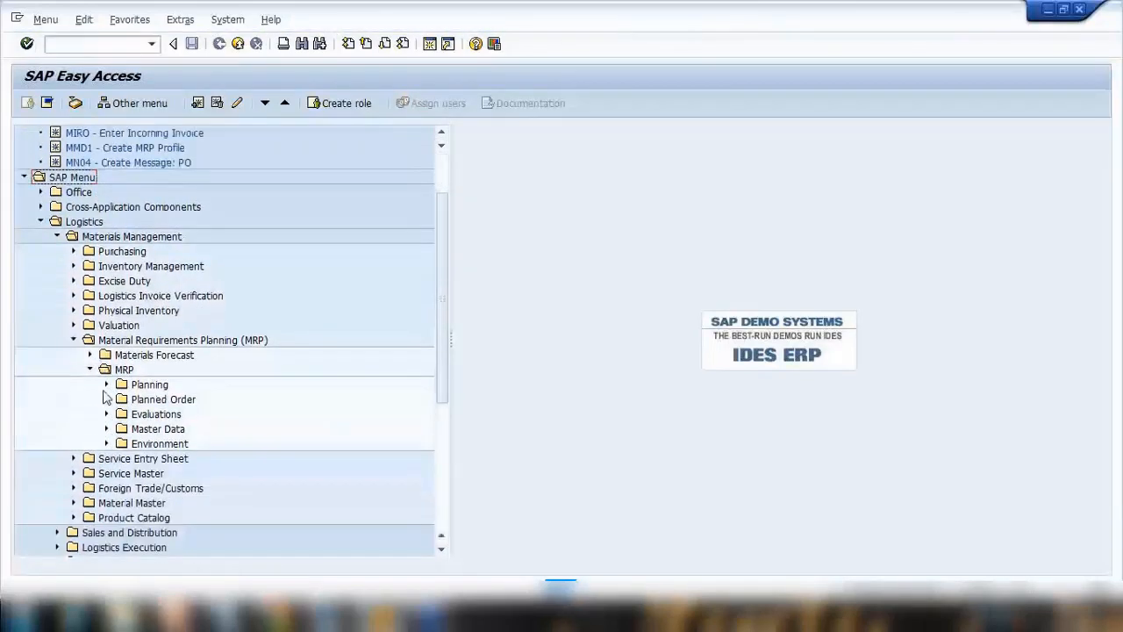
{"action": "left_click", "coordinate": [106, 384]}
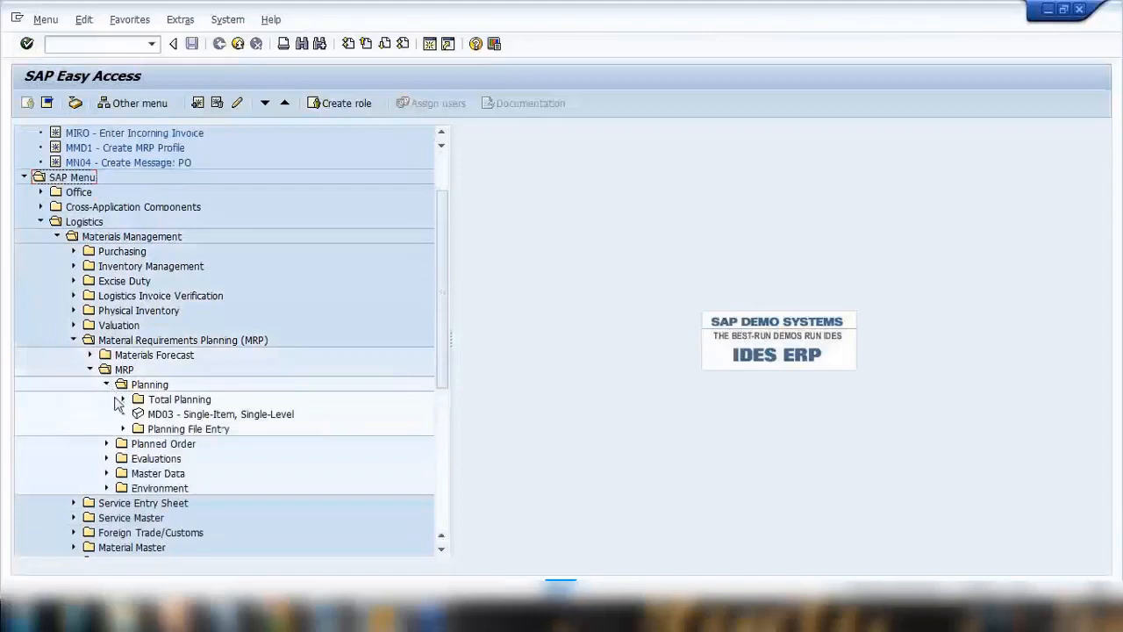
{"action": "left_click", "coordinate": [107, 385]}
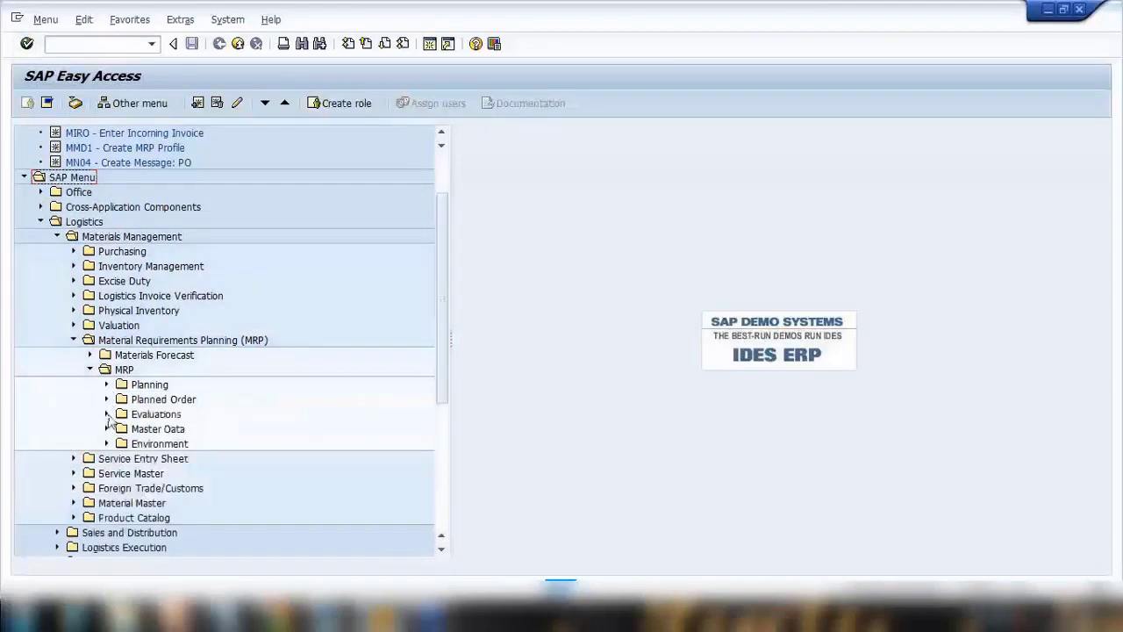
{"action": "left_click", "coordinate": [106, 414]}
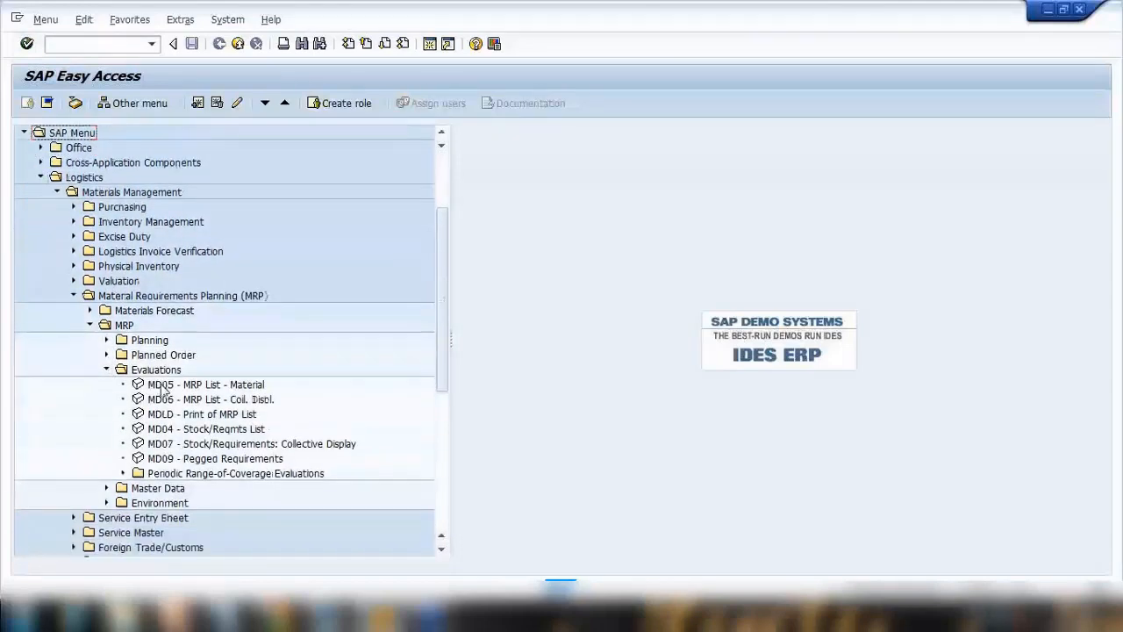
{"action": "left_click", "coordinate": [205, 384]}
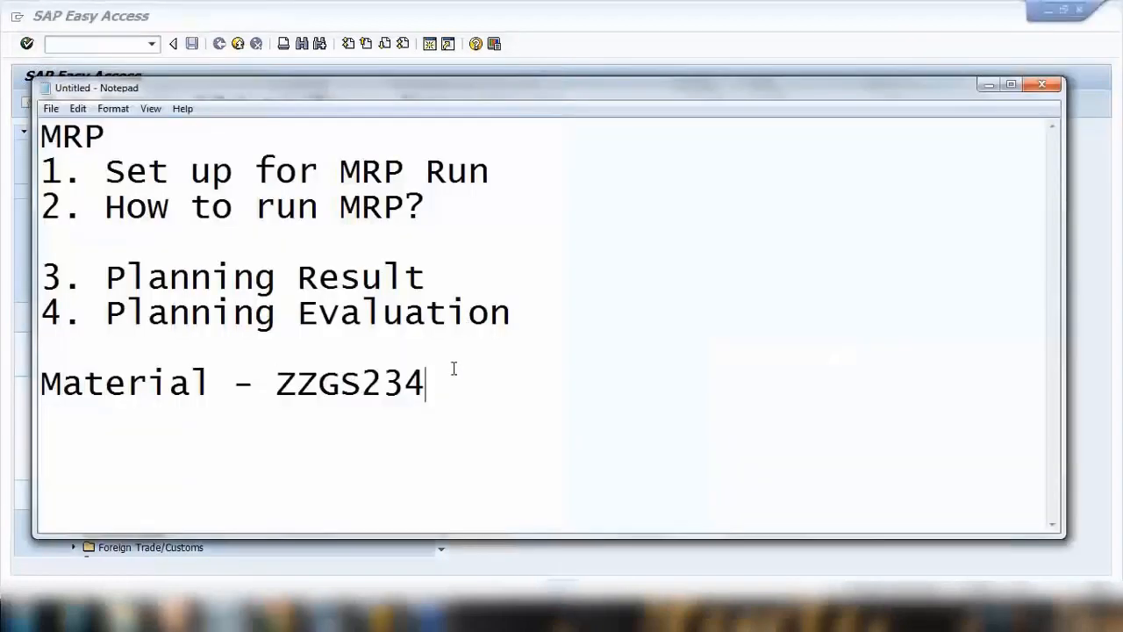
Step: Add the line 'MD05 - MRP List' below the material line
{"action": "type", "text": "MD0"}
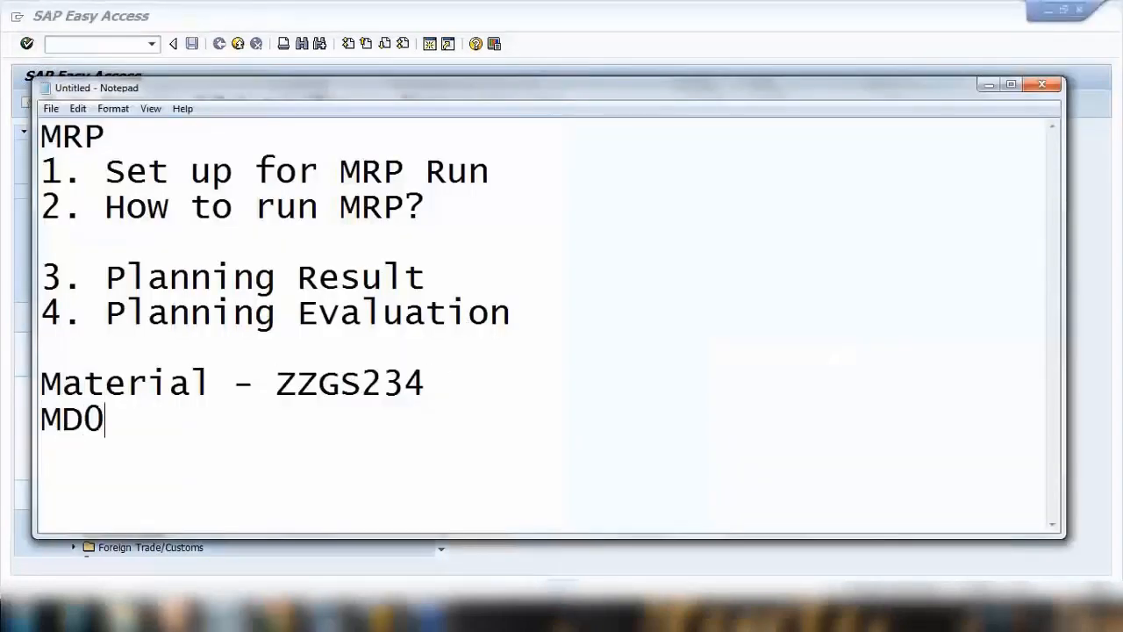
{"action": "type", "text": "5 - M"}
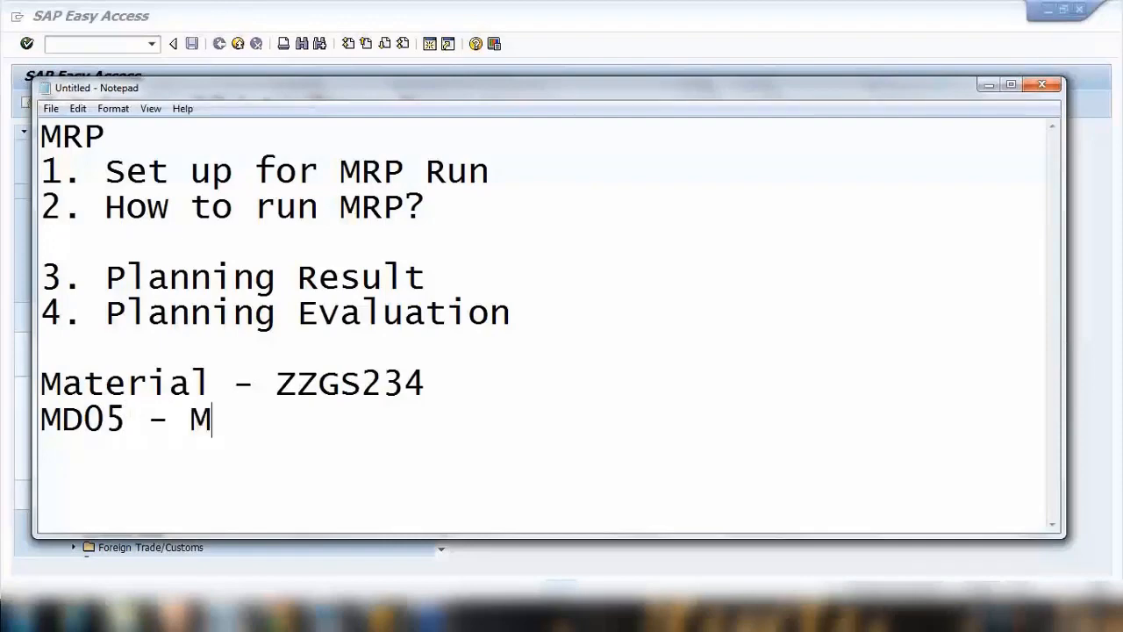
{"action": "type", "text": "RP"}
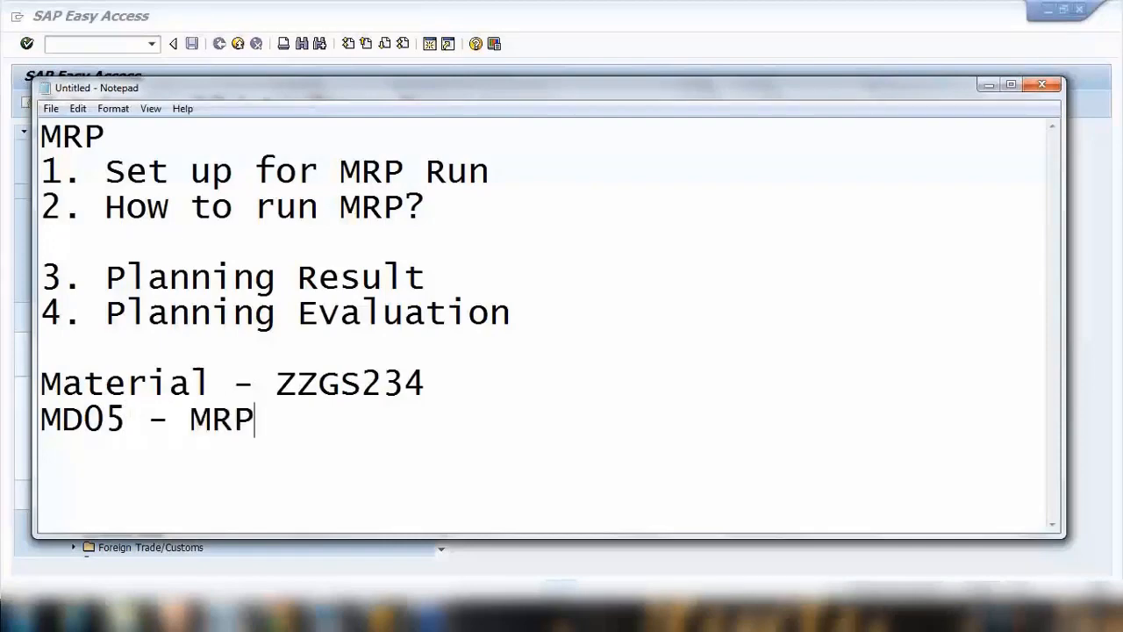
{"action": "type", "text": "List"}
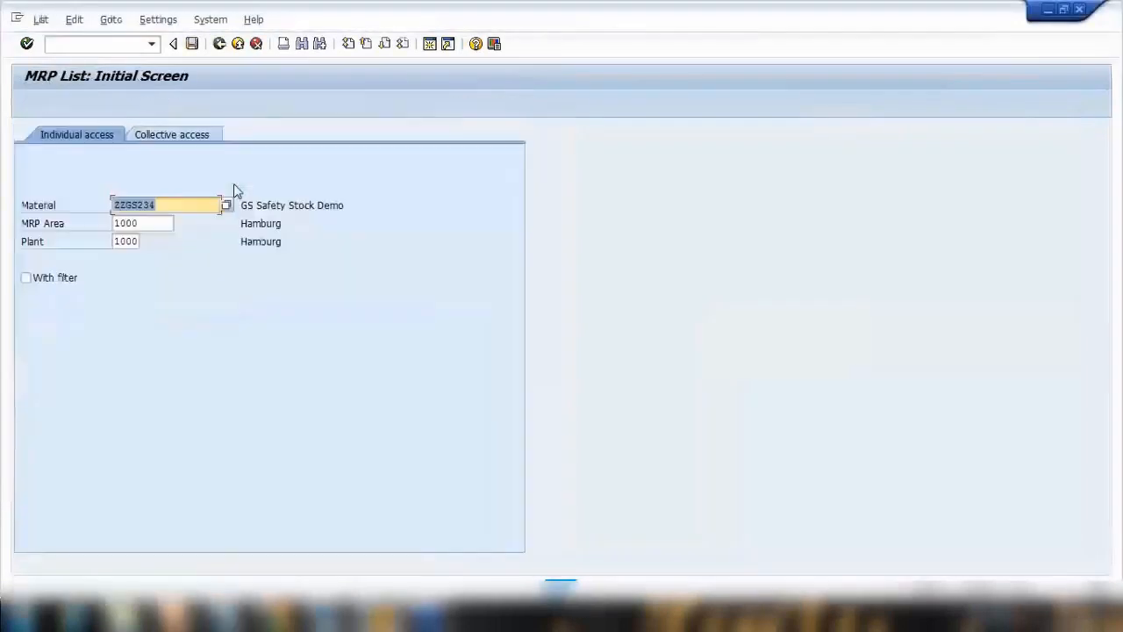
{"action": "mouse_move", "coordinate": [132, 222]}
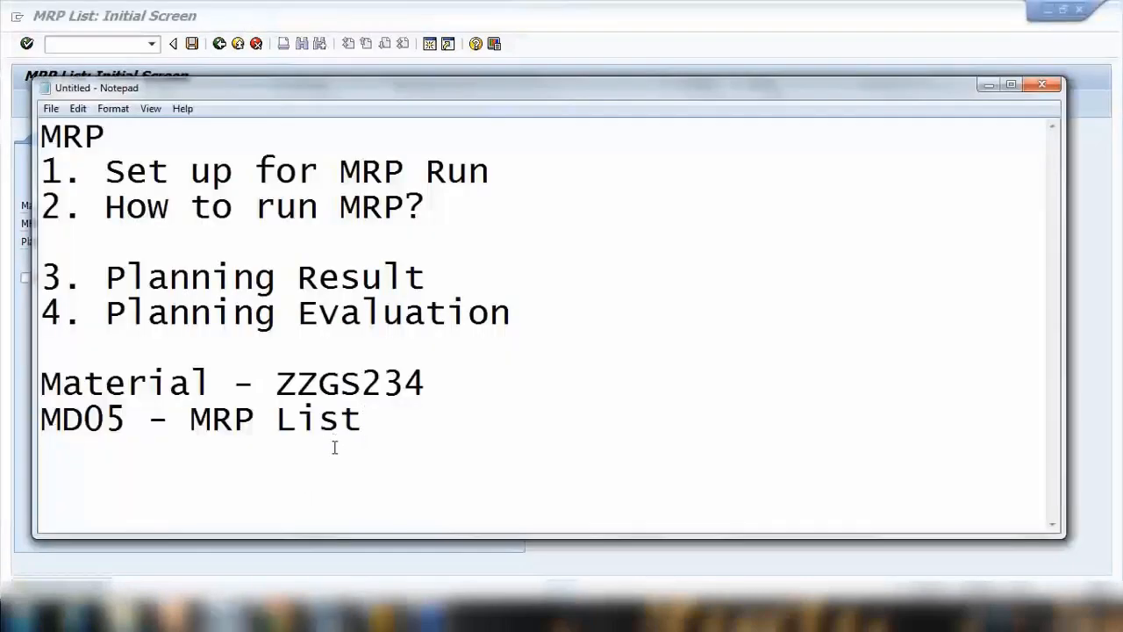
Step: Add the line 'MD04 - Stock requirement list' and select it
{"action": "type", "text": "MD"}
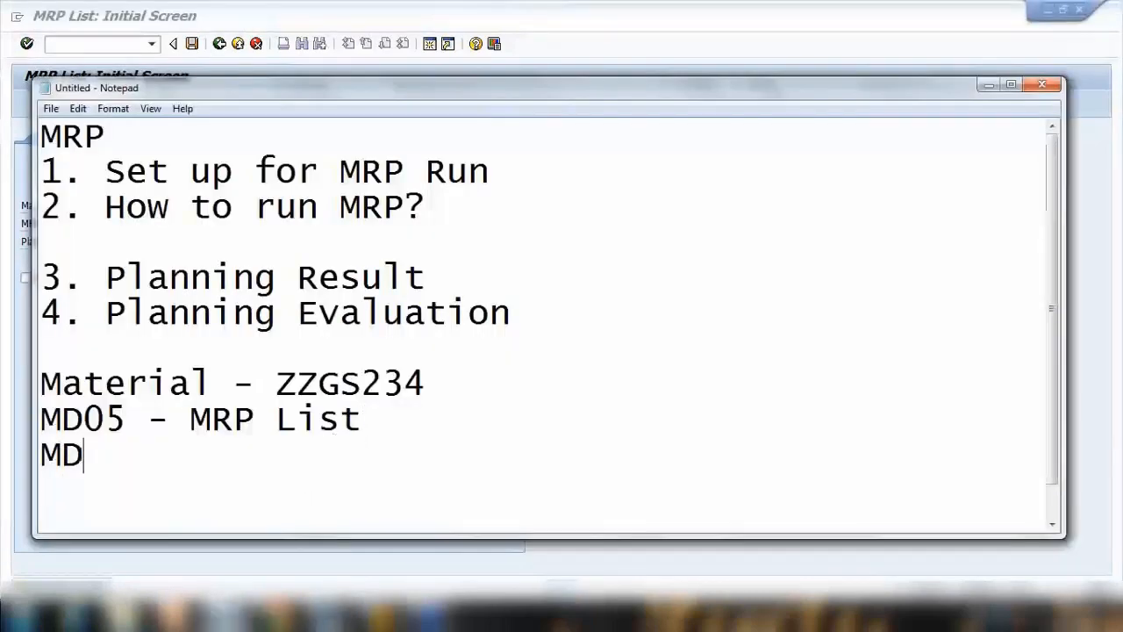
{"action": "type", "text": "04 -"}
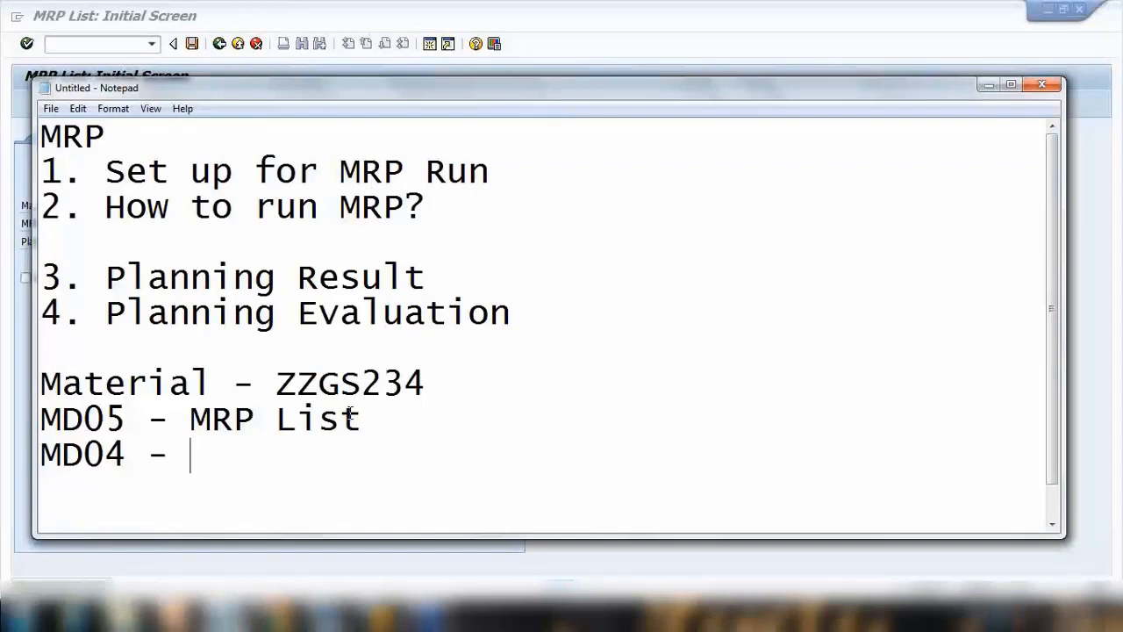
{"action": "type", "text": "STovk"}
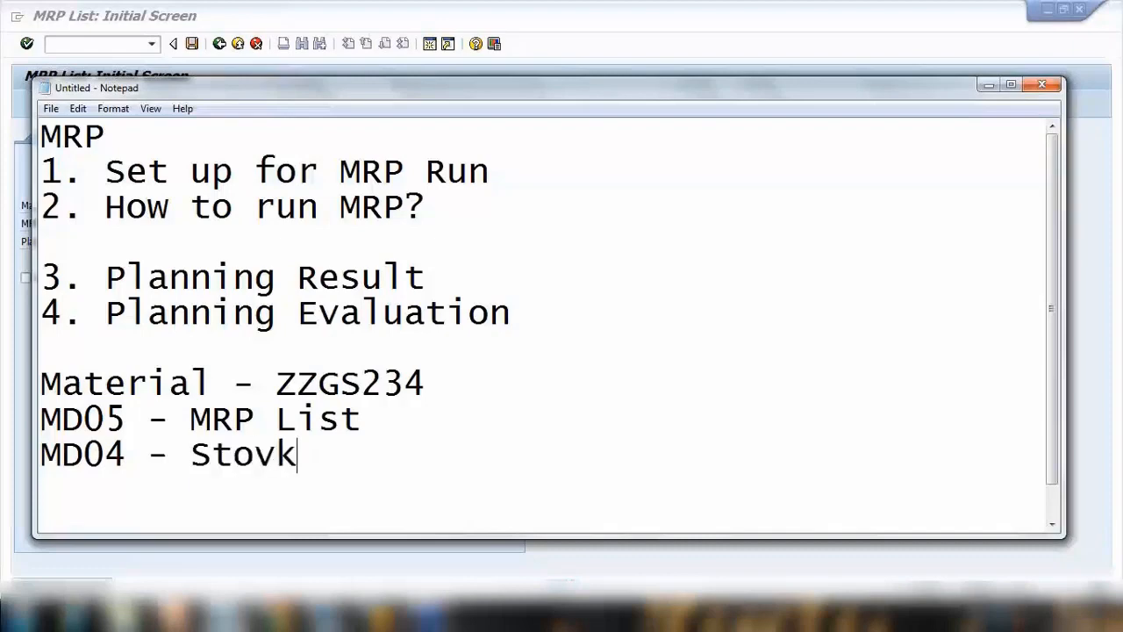
{"action": "type", "text": "ck re"}
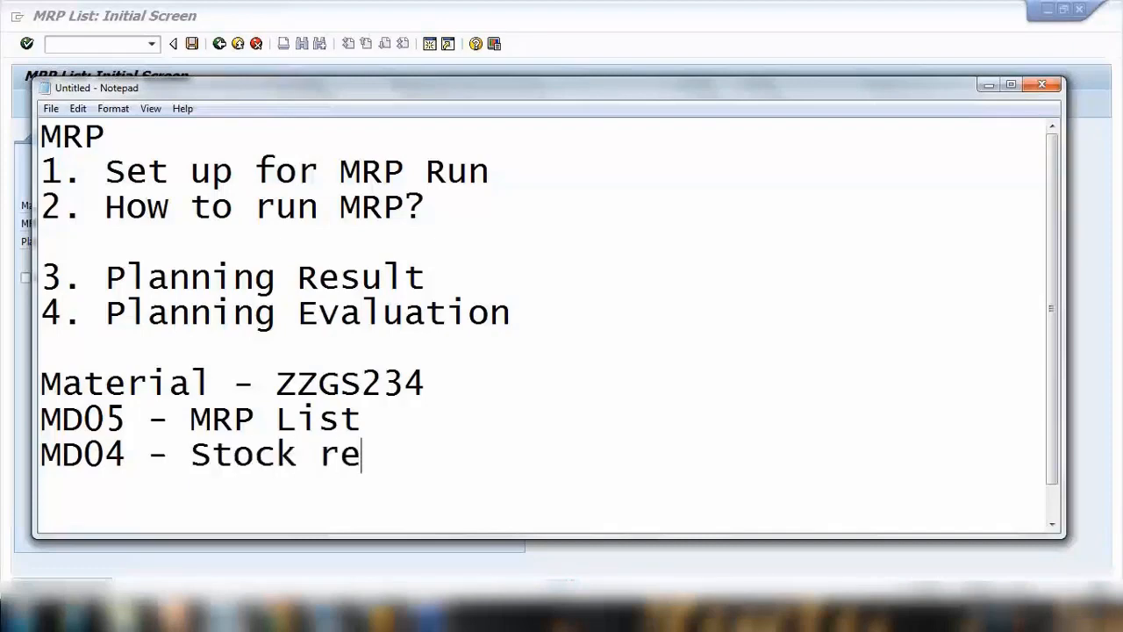
{"action": "type", "text": "quirement"}
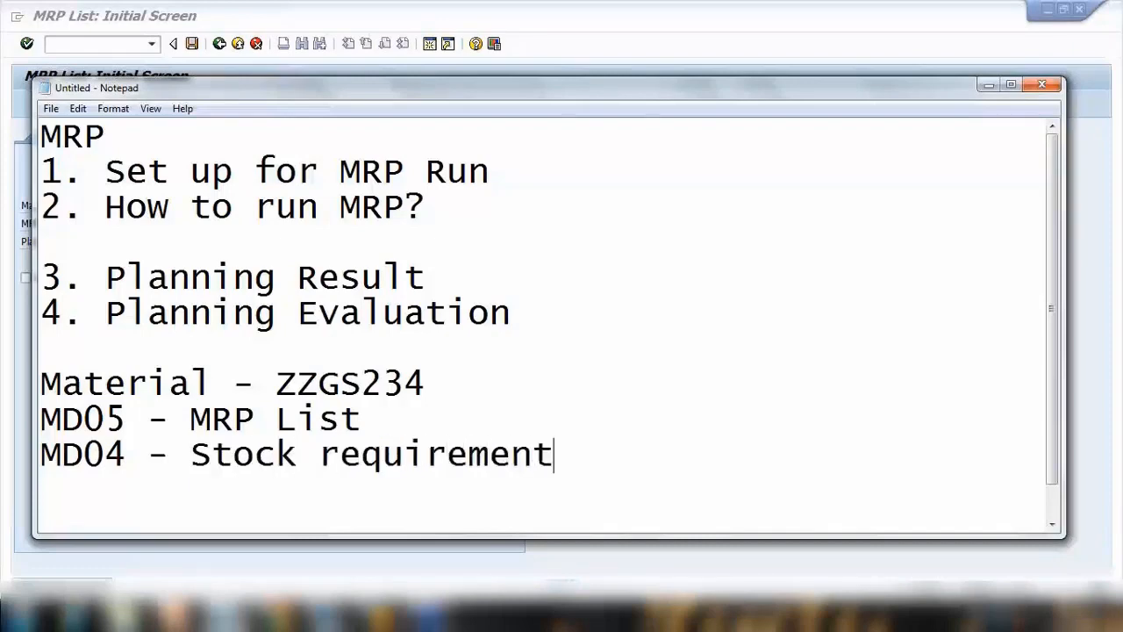
{"action": "type", "text": "list"}
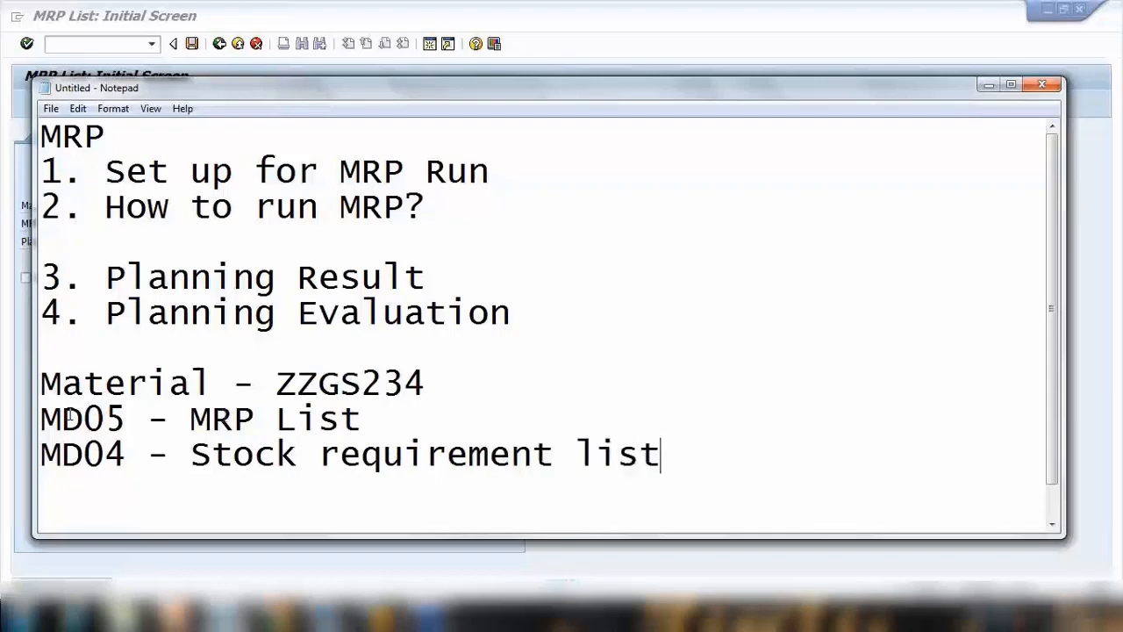
{"action": "left_click_drag", "start_coordinate": [39, 418], "coordinate": [233, 455]}
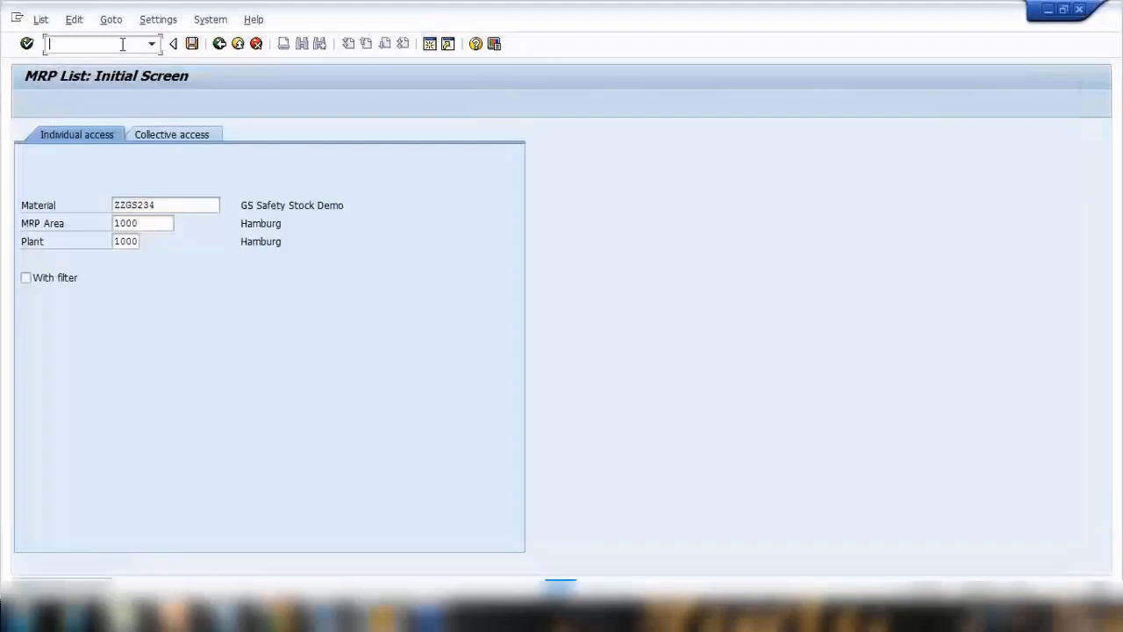
Step: Display ZZGS234's stock/requirements list with /nmd04 and inspect the safety stock line
{"action": "type", "text": "/nmd04"}
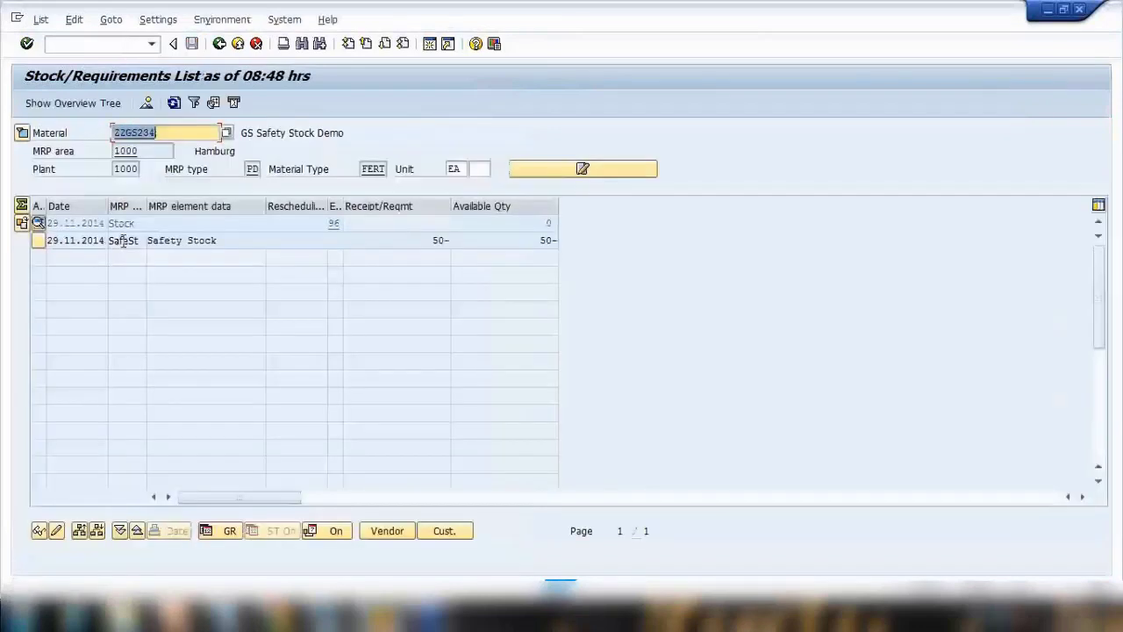
{"action": "left_click", "coordinate": [182, 239]}
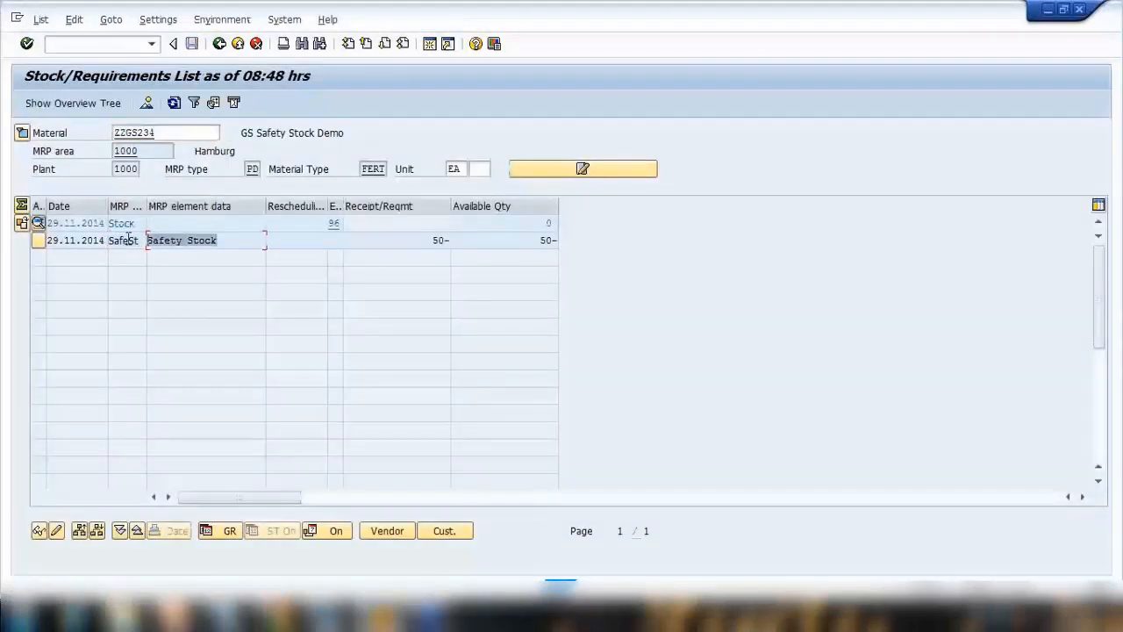
{"action": "mouse_move", "coordinate": [219, 278]}
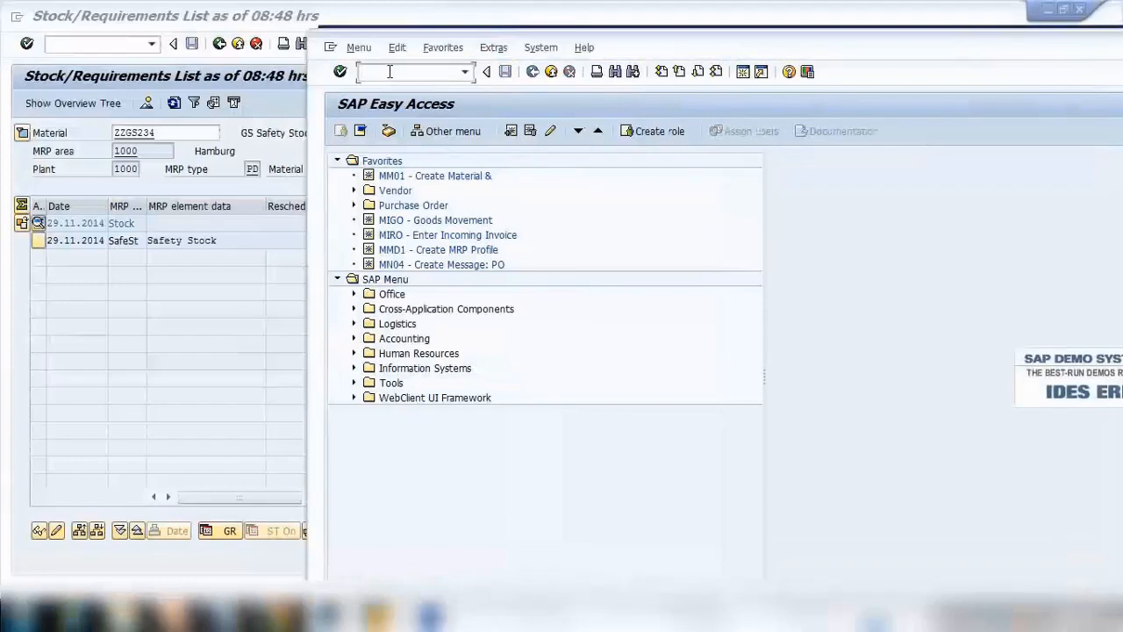
Step: Start transaction MD03 in the new session for single-item MRP of ZZGS234
{"action": "type", "text": "md0"}
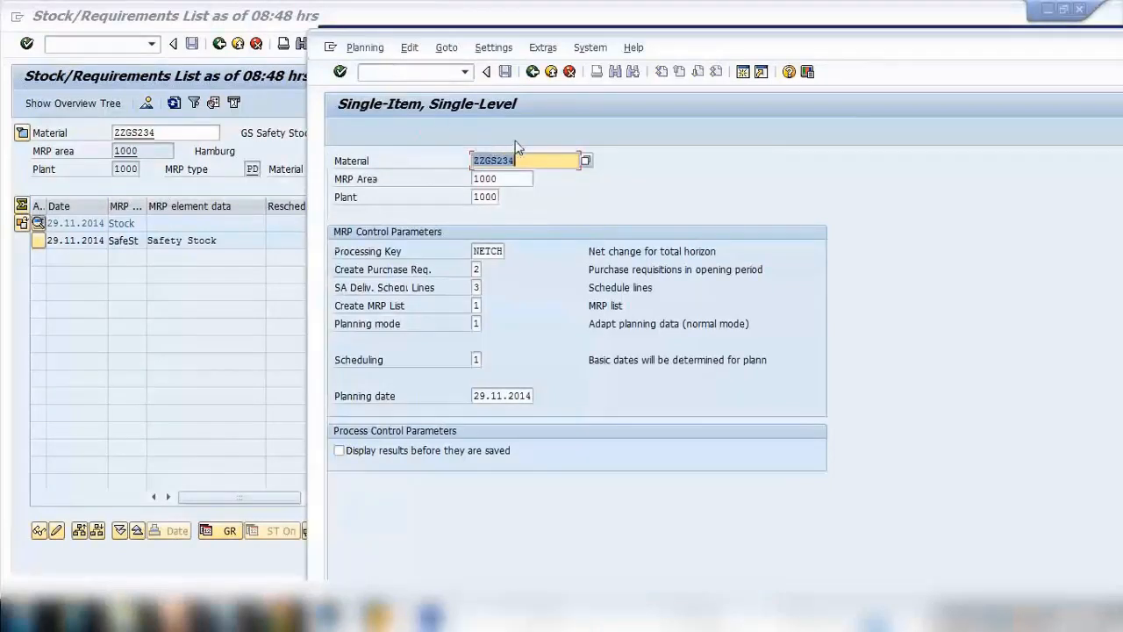
{"action": "mouse_move", "coordinate": [389, 165]}
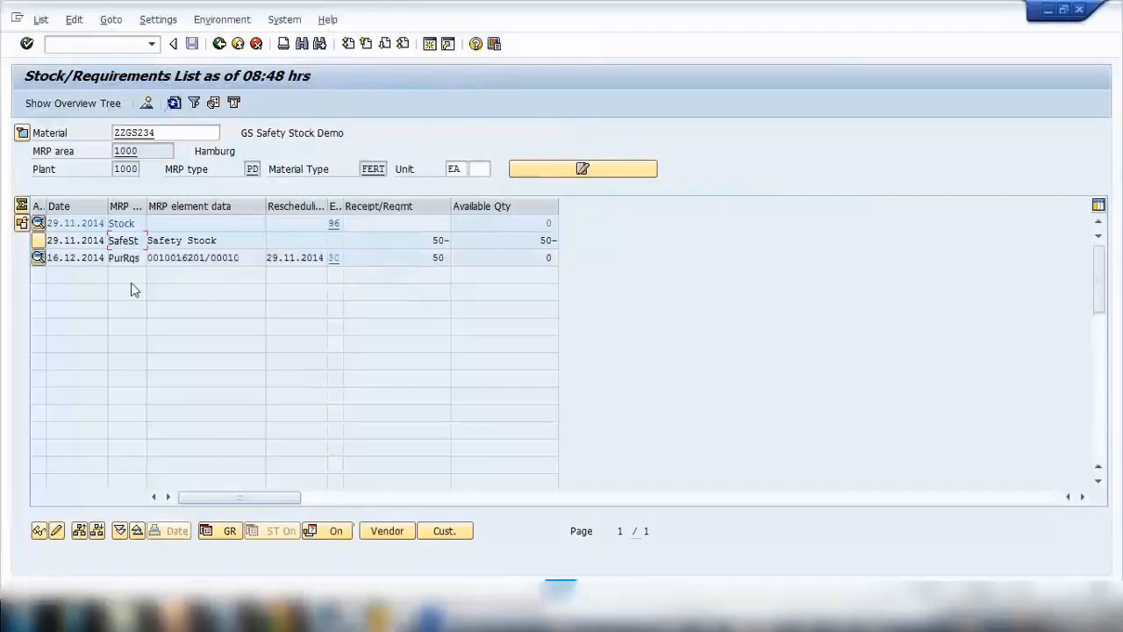
{"action": "mouse_move", "coordinate": [146, 311]}
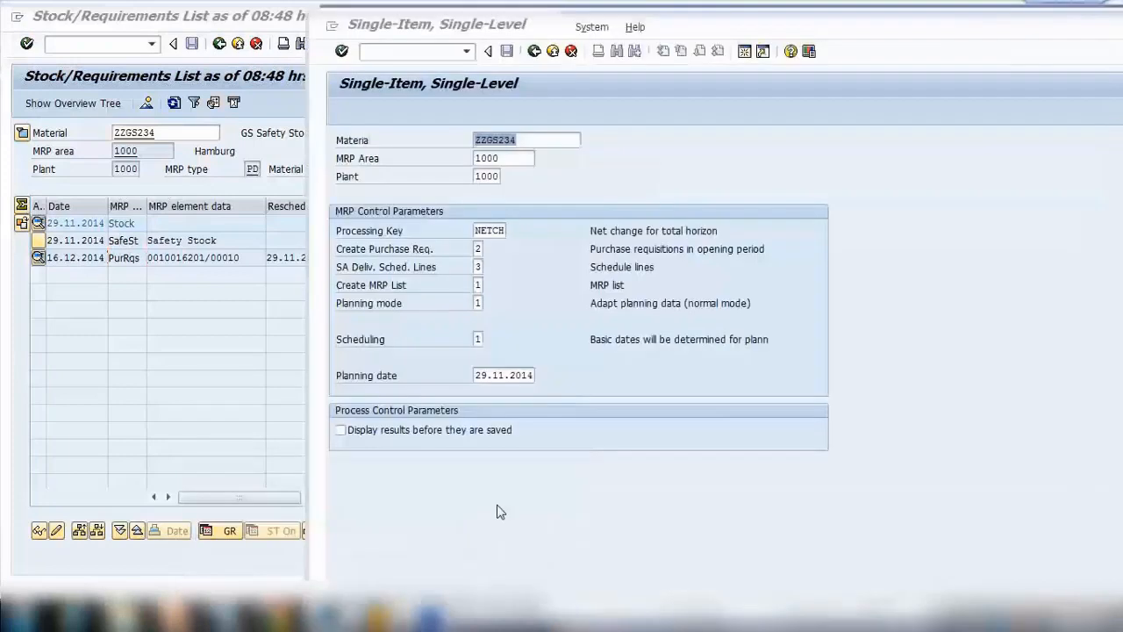
Step: List the Create Purchase Req. options: purchase requisitions, opening-period requisitions, planned orders
{"action": "left_click", "coordinate": [525, 139]}
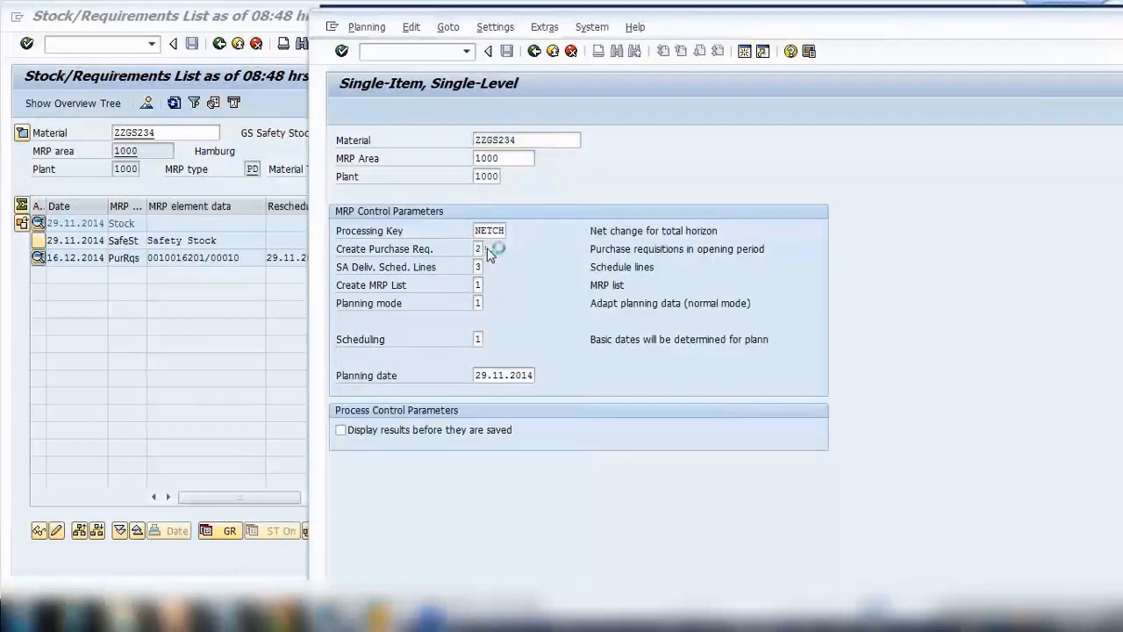
{"action": "mouse_move", "coordinate": [662, 267]}
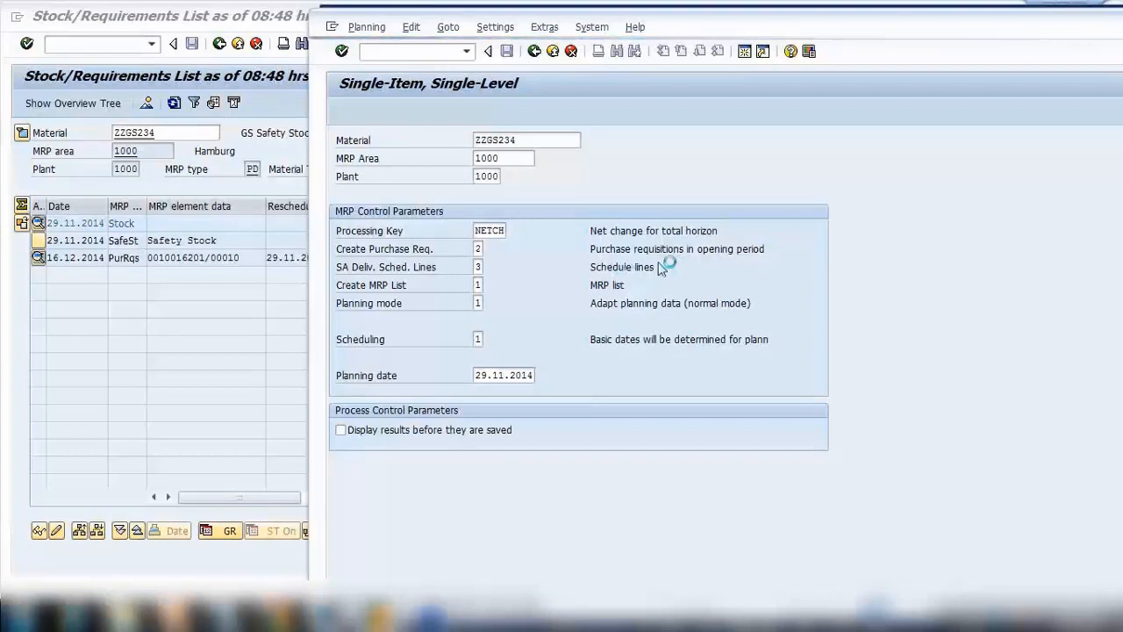
{"action": "left_click", "coordinate": [487, 249]}
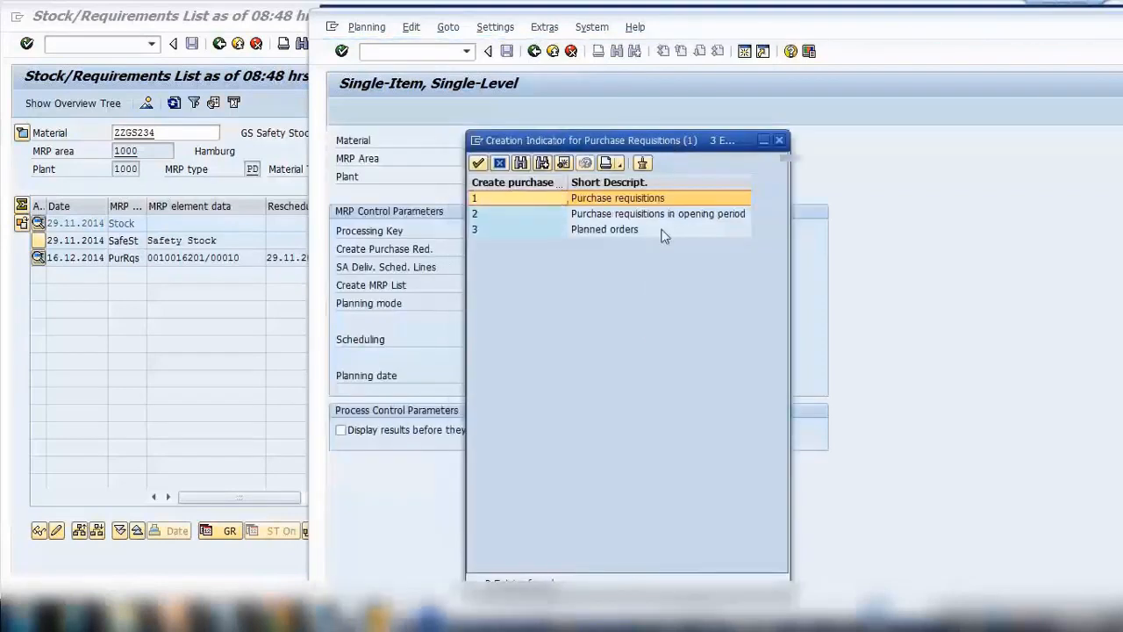
{"action": "left_click", "coordinate": [657, 213]}
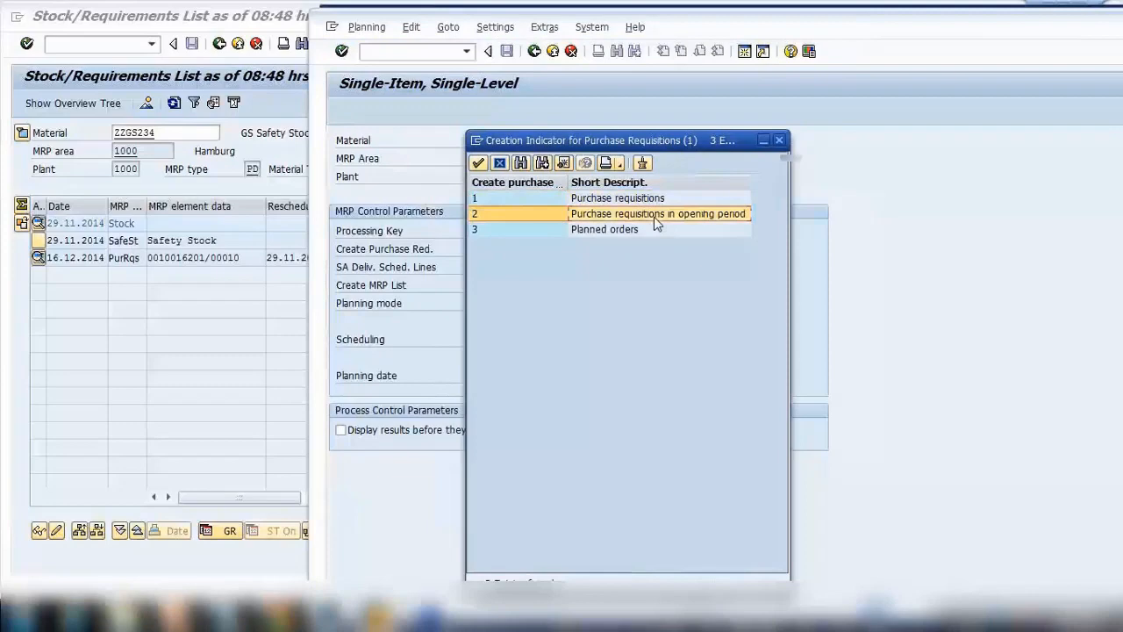
{"action": "left_click", "coordinate": [604, 229]}
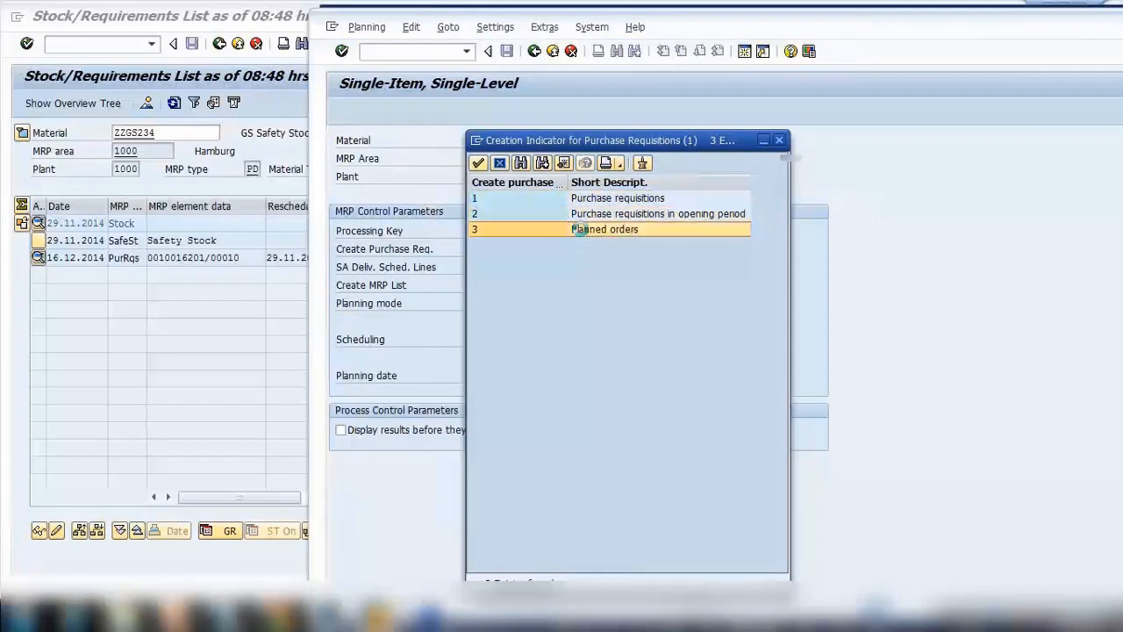